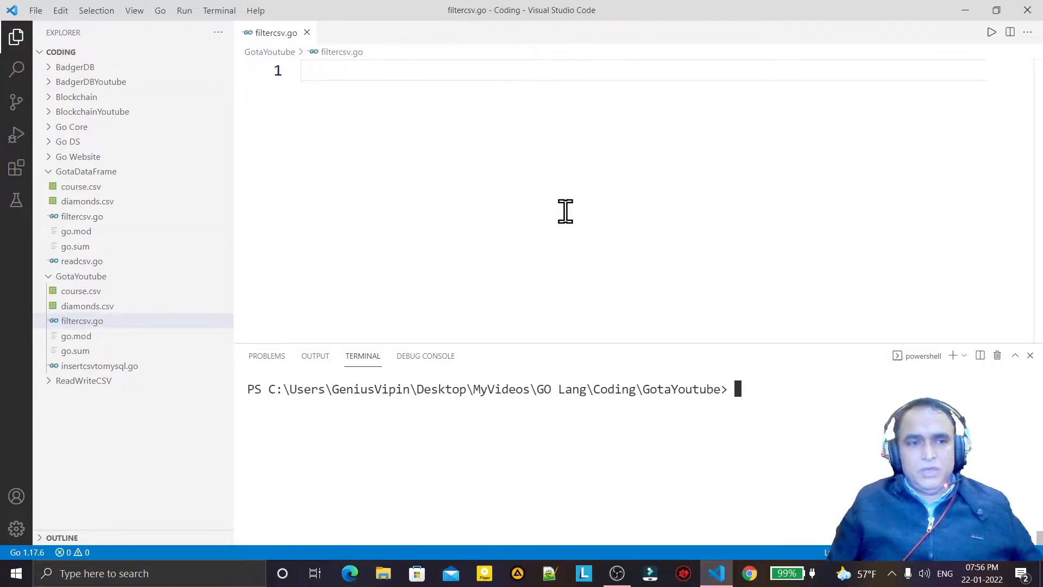
# Review the diamonds.csv columns, then return to the empty filtercsv.go editor.
pyautogui.click(81, 320)
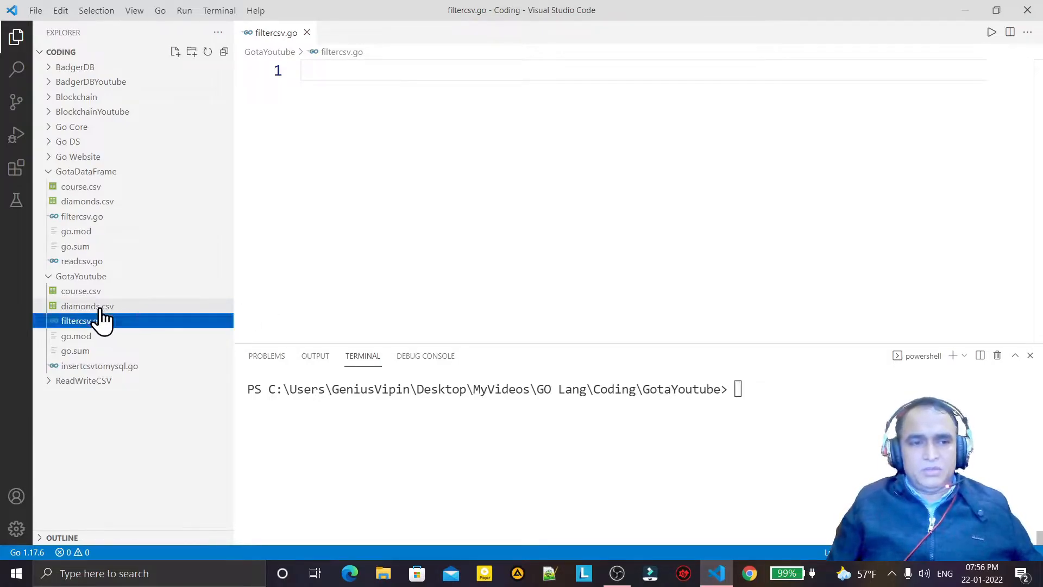
pyautogui.doubleClick(87, 305)
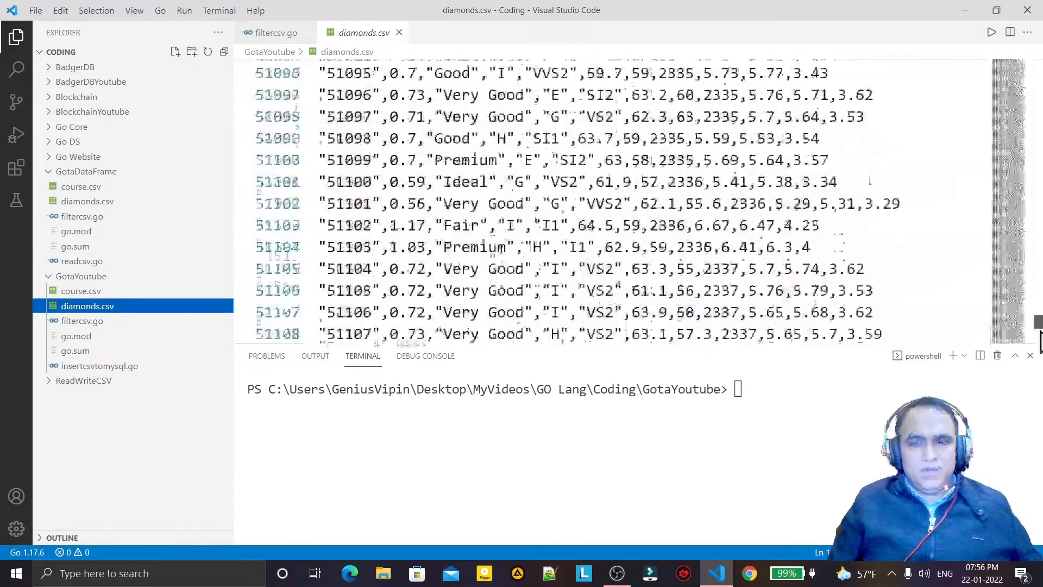
pyautogui.scroll(-3)
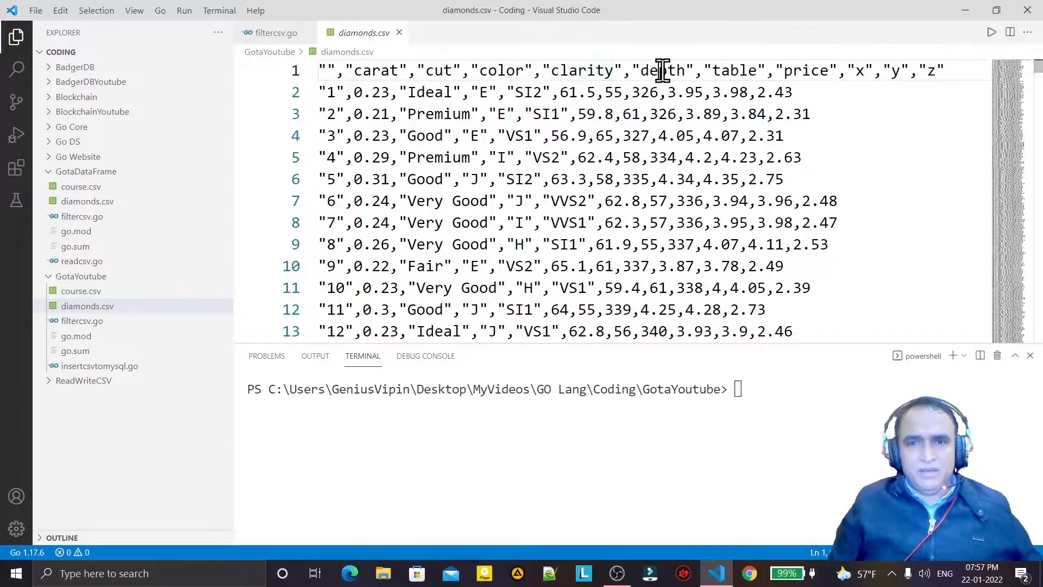
pyautogui.doubleClick(807, 70)
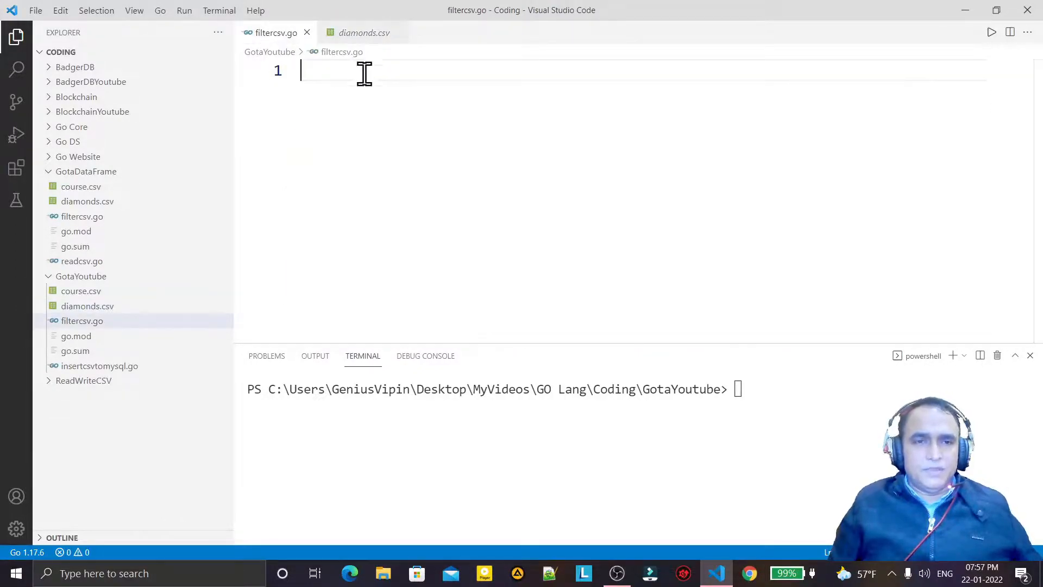
pyautogui.moveTo(380, 186)
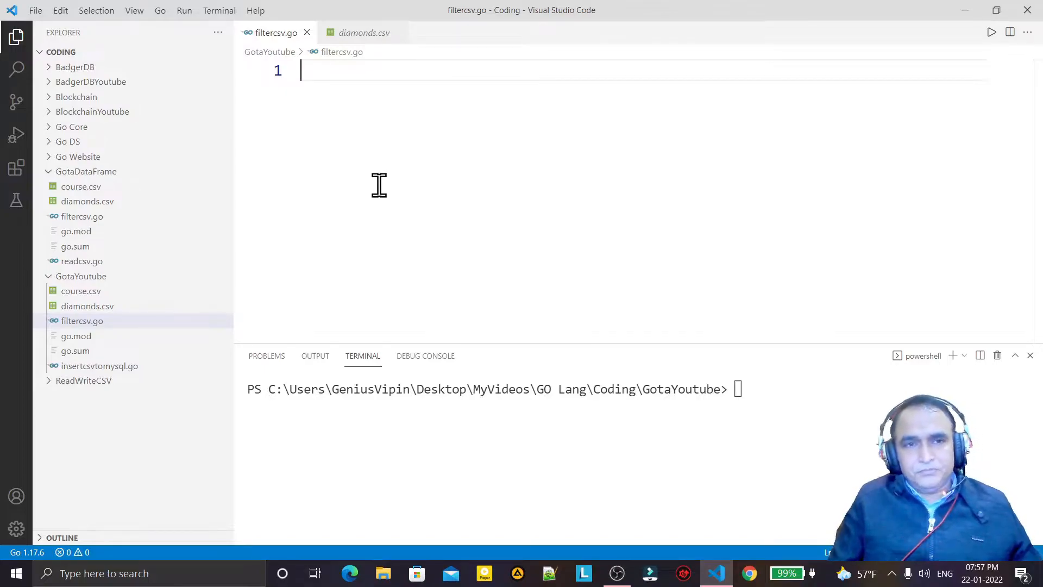
# Declare package main and import "github.com/go-gota/gota/dataframe".
pyautogui.write('package main')
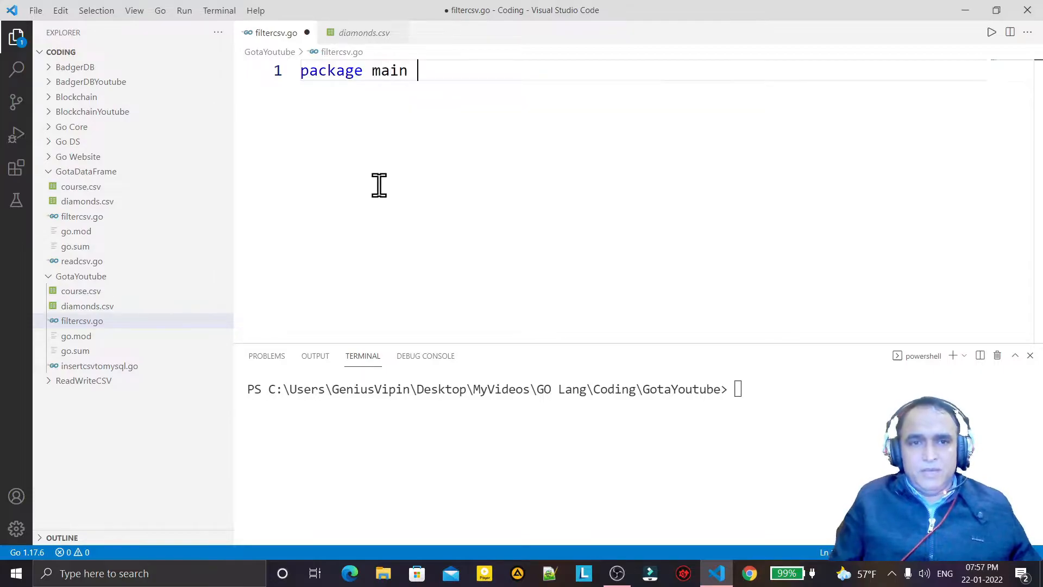
pyautogui.press('enter')
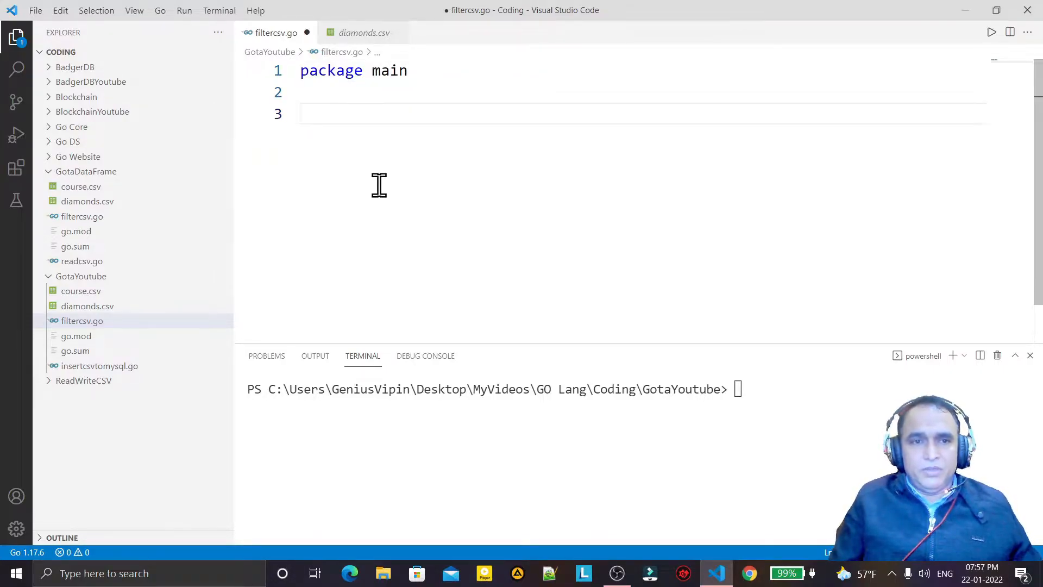
pyautogui.write('import "')
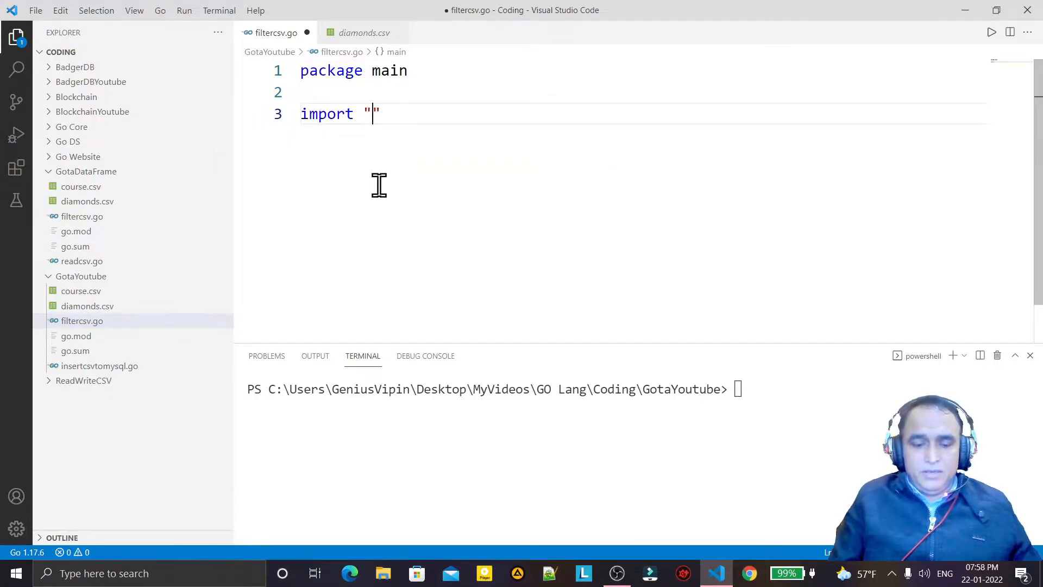
pyautogui.write('github.')
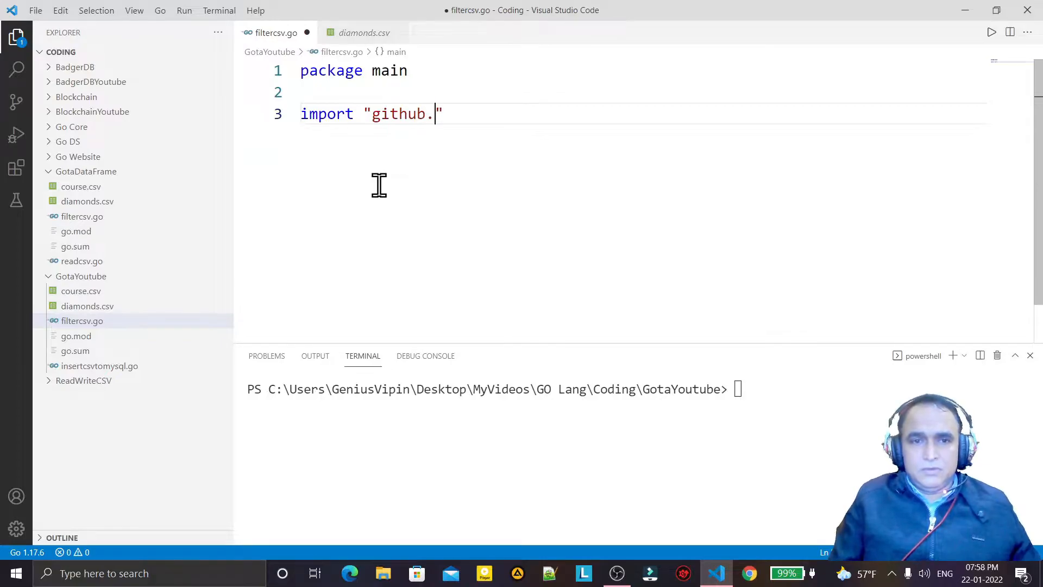
pyautogui.write('com/go-')
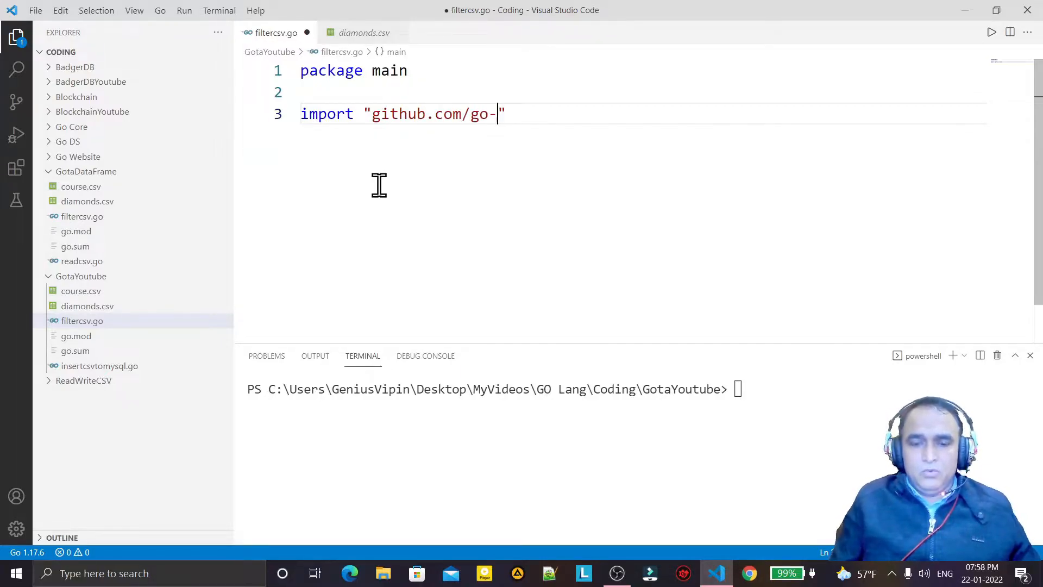
pyautogui.write('gota/gota')
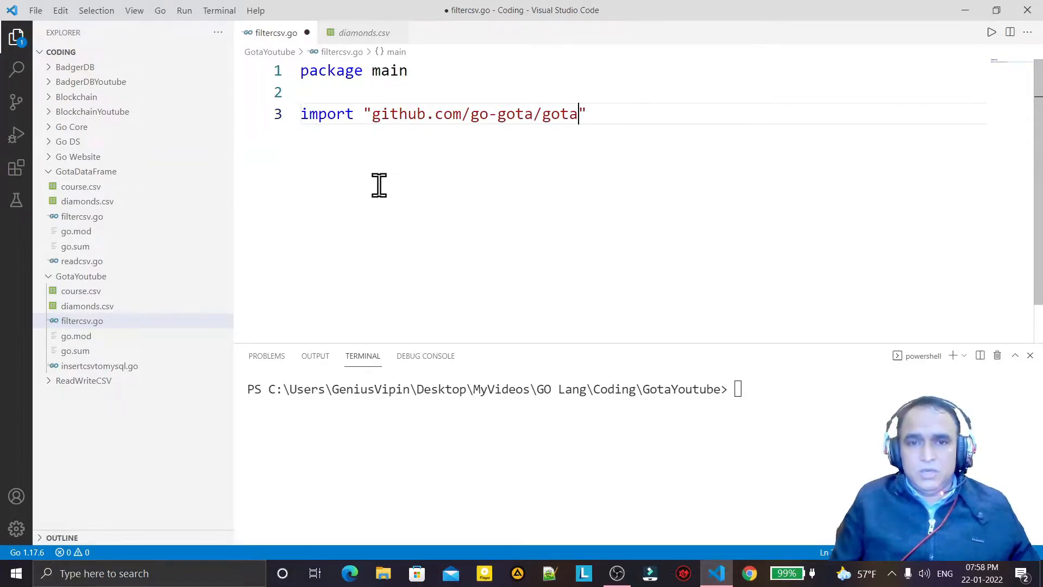
pyautogui.write('/dataframe')
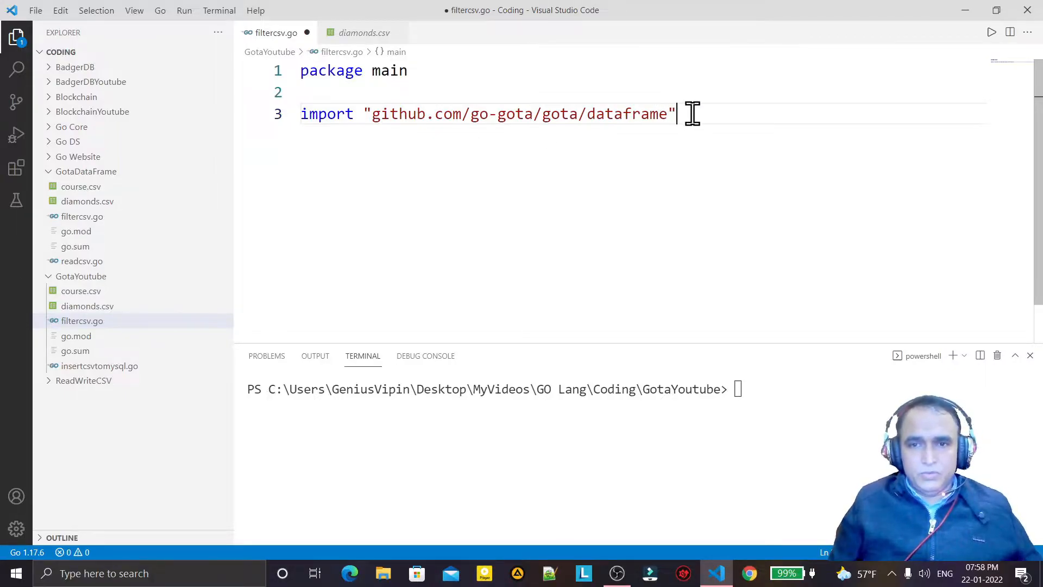
pyautogui.press('Enter')
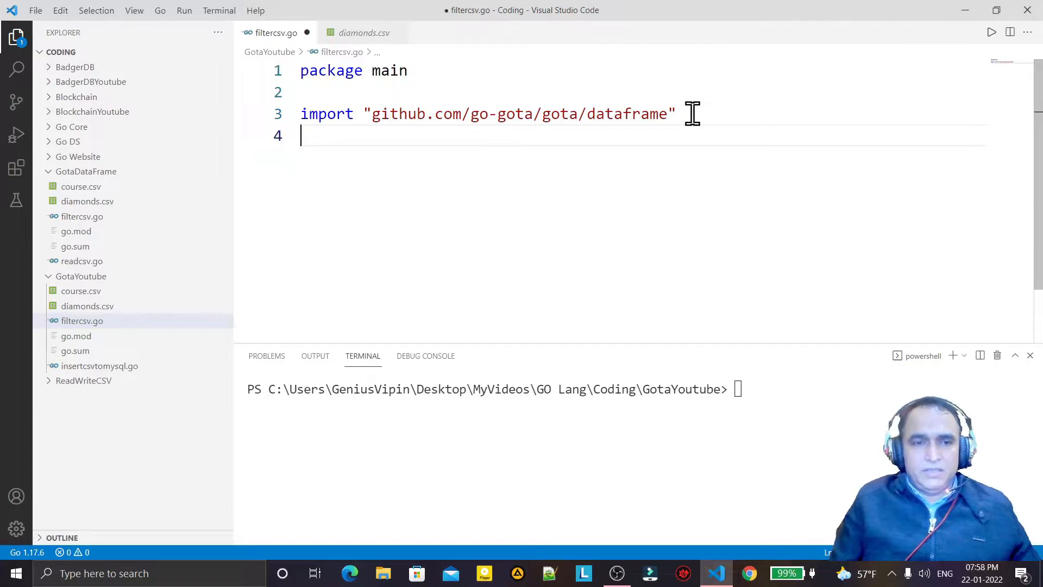
# In main, assign file, err := os.OpenFile("diamonds.csv", os.O_RDONLY, os.ModePerm).
pyautogui.write('fi')
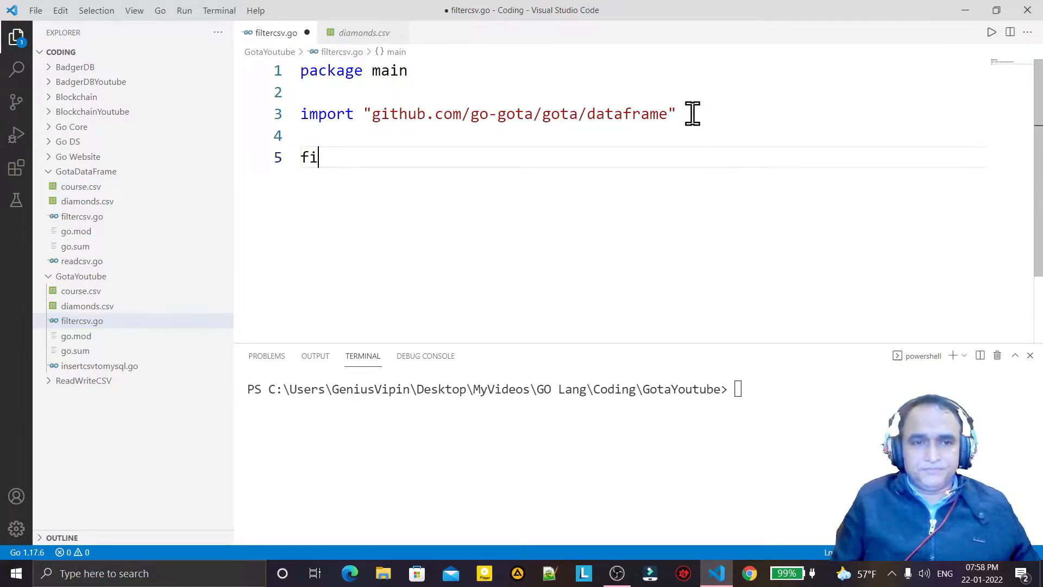
pyautogui.write('func')
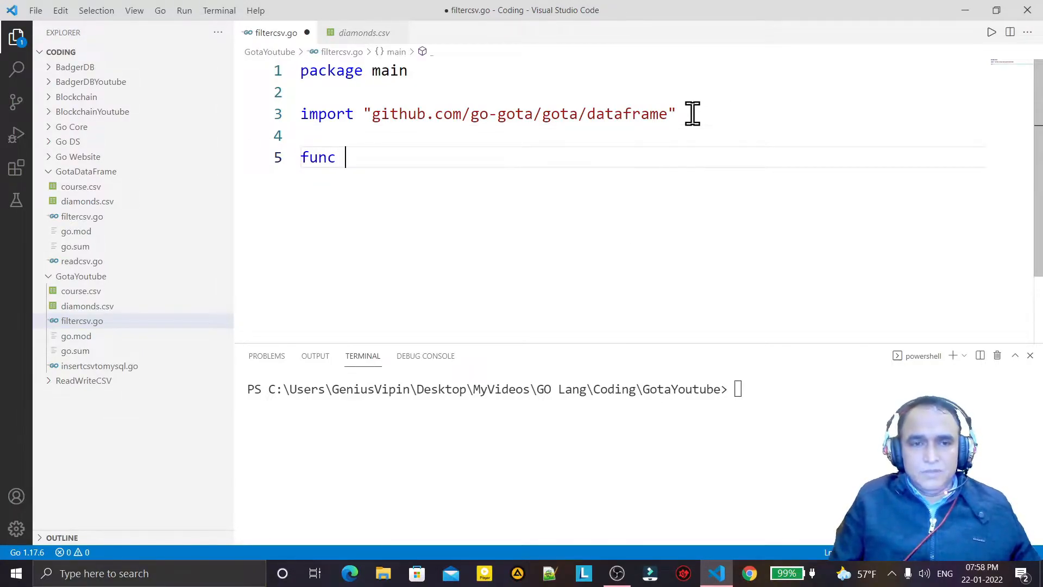
pyautogui.write('main(){')
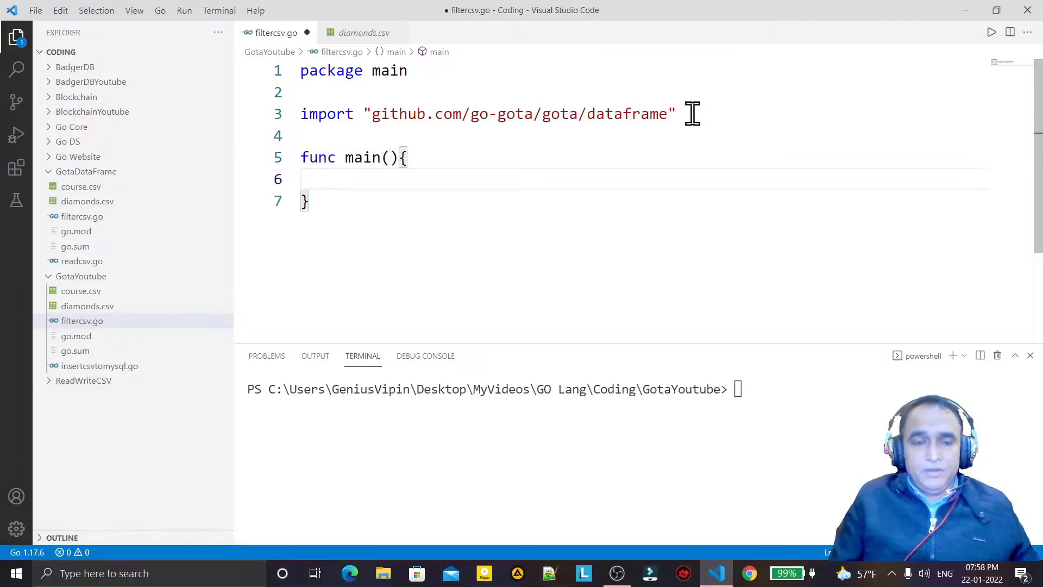
pyautogui.write('file')
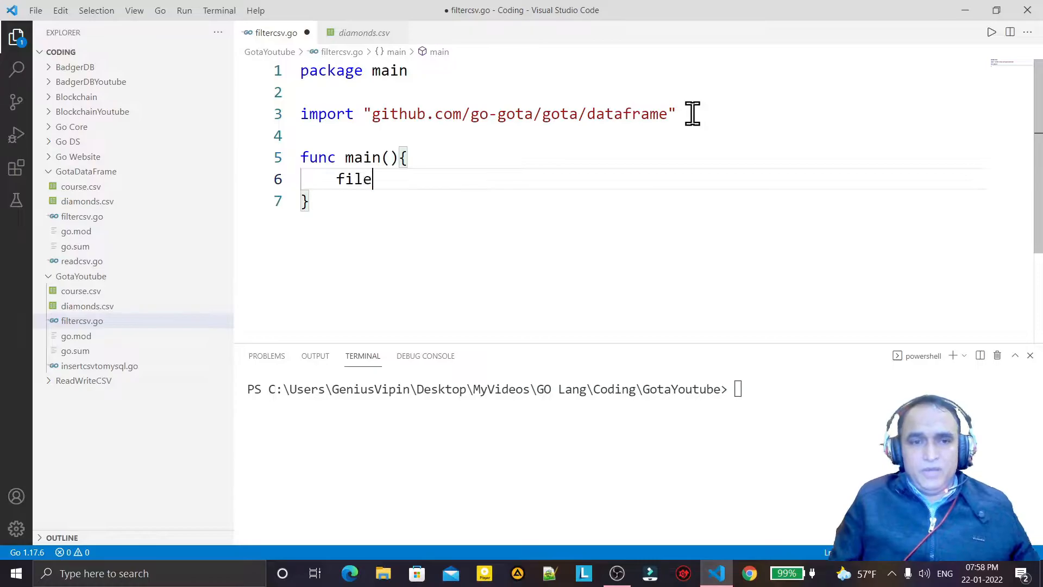
pyautogui.write(',')
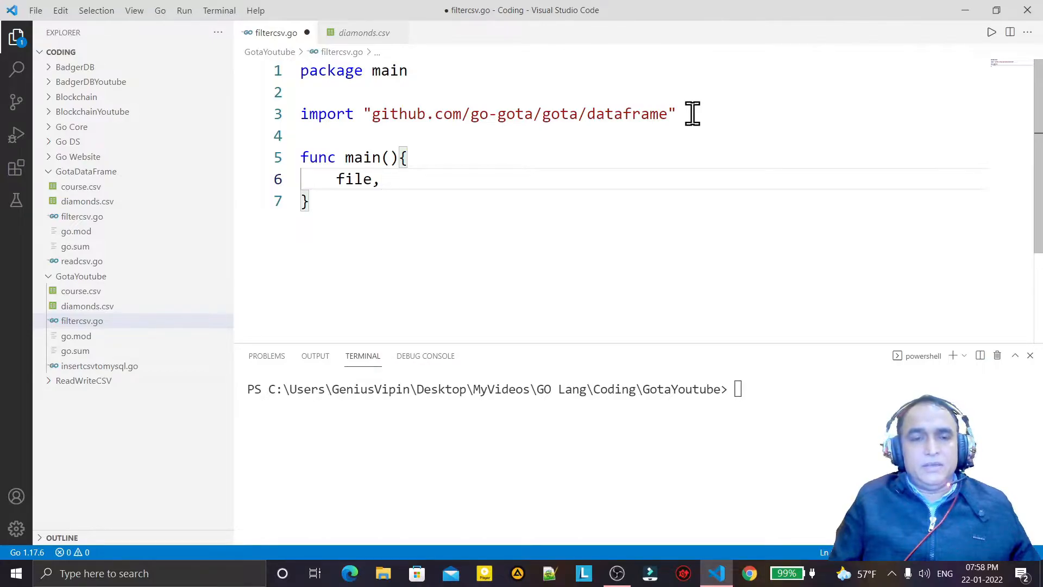
pyautogui.write('err:=')
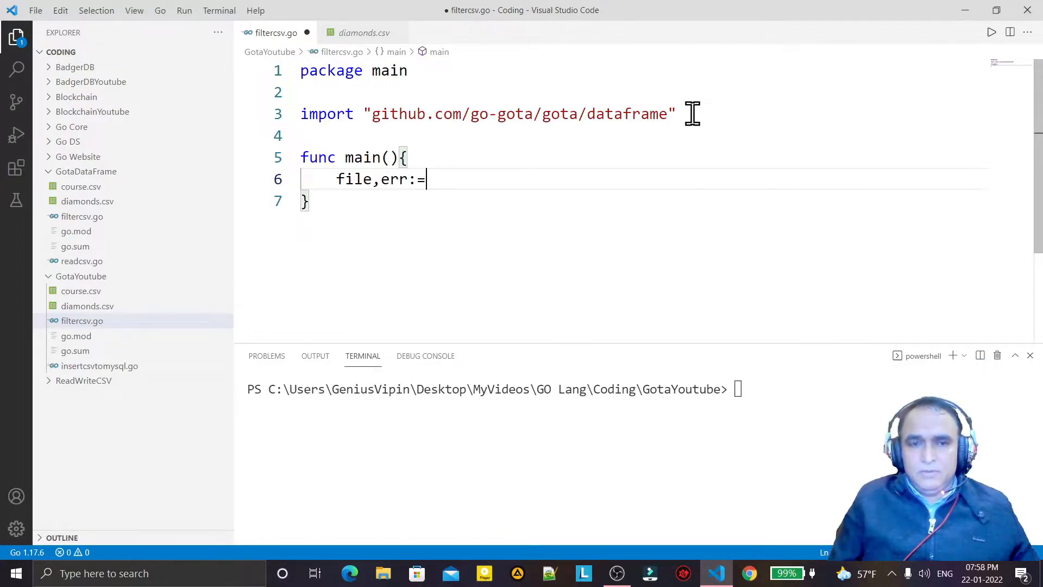
pyautogui.write('o')
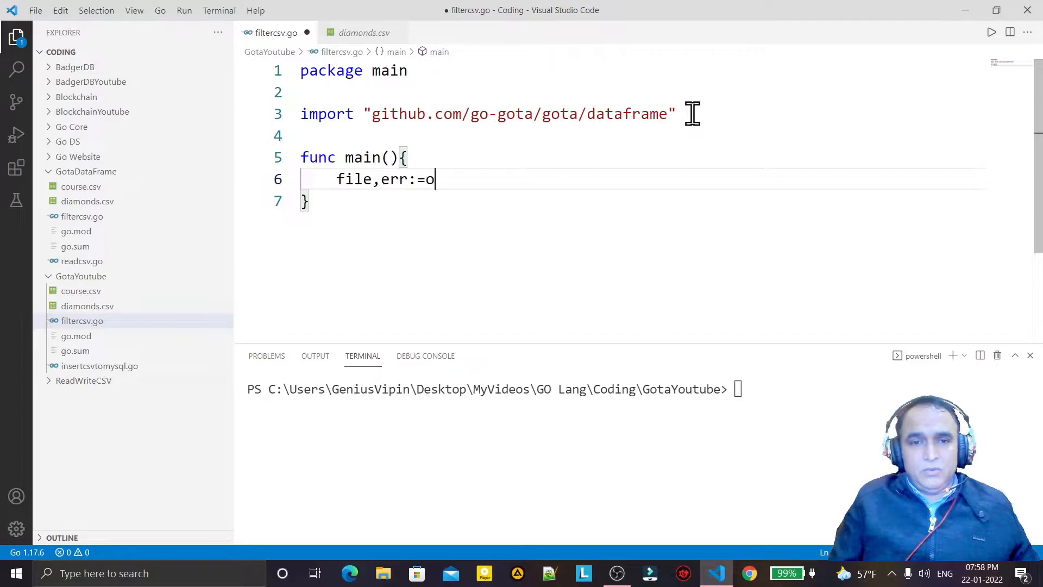
pyautogui.write('s,O')
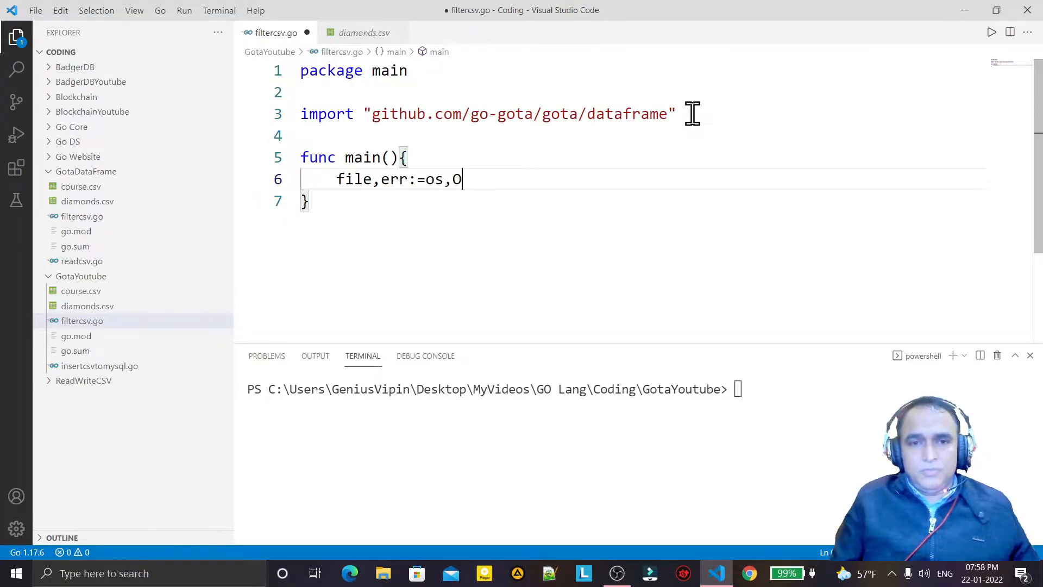
pyautogui.write('.OpenFile')
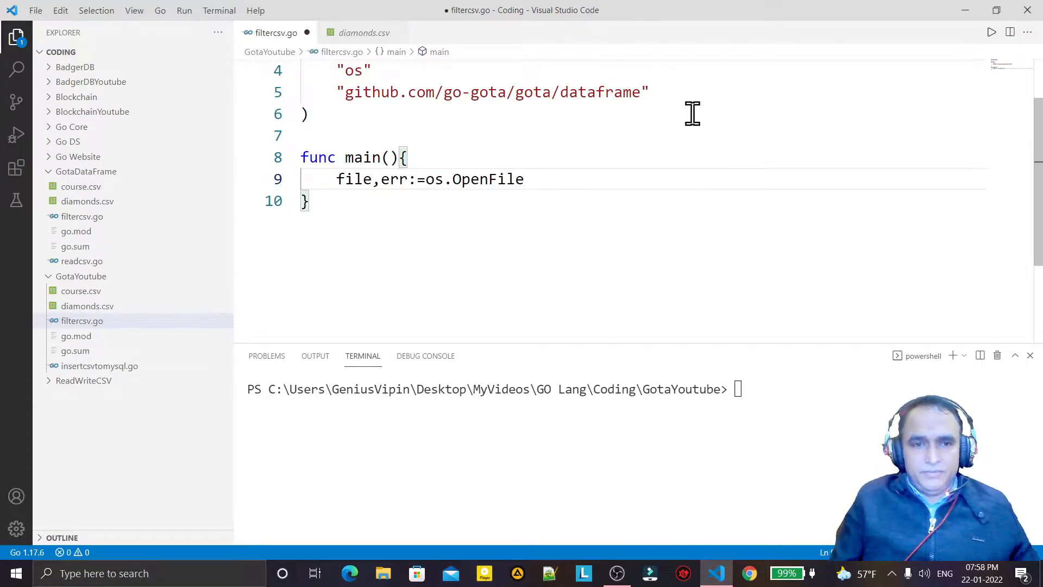
pyautogui.write('()')
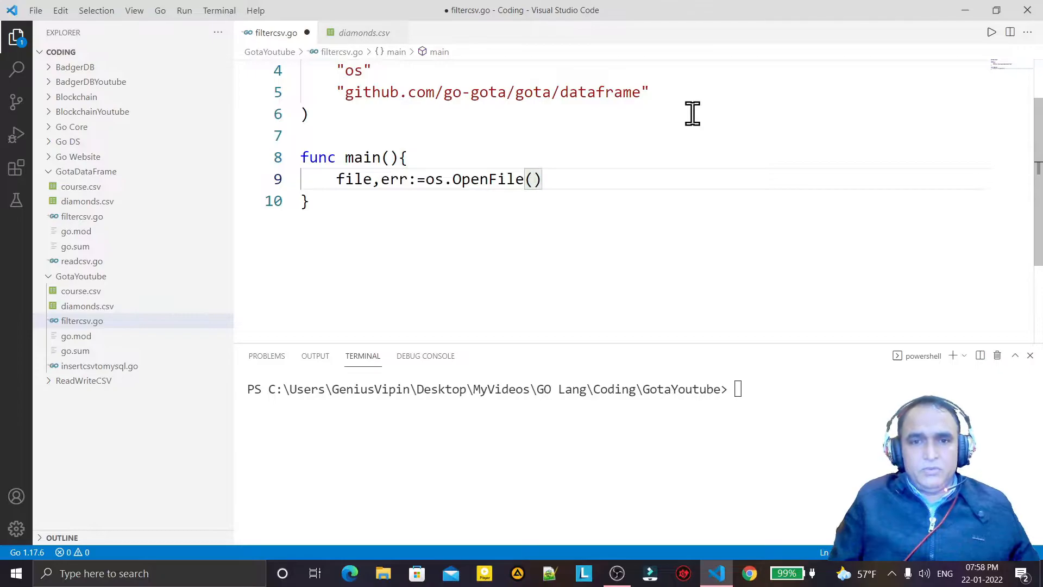
pyautogui.click(530, 178)
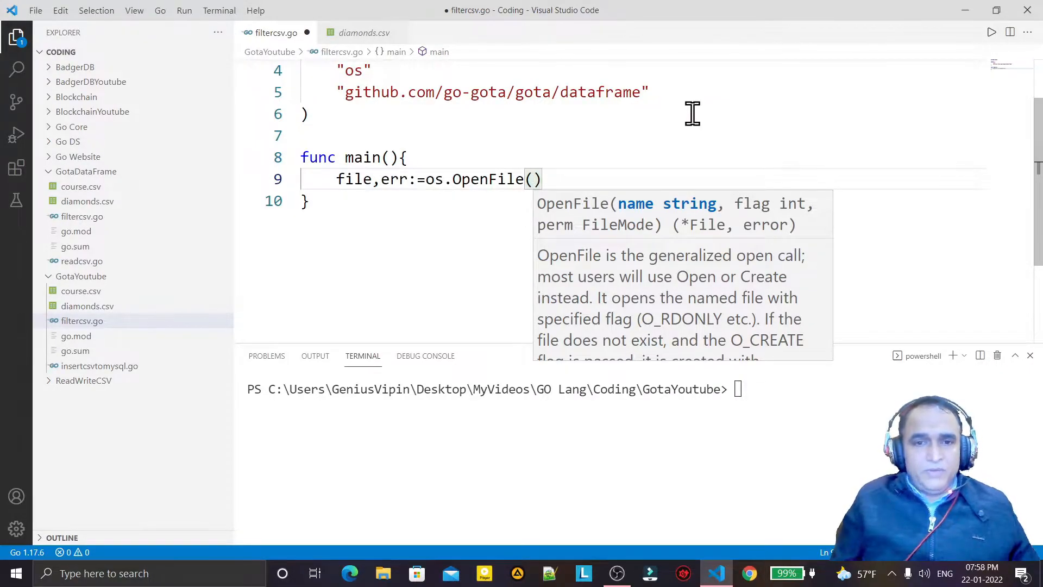
pyautogui.write('"dia"')
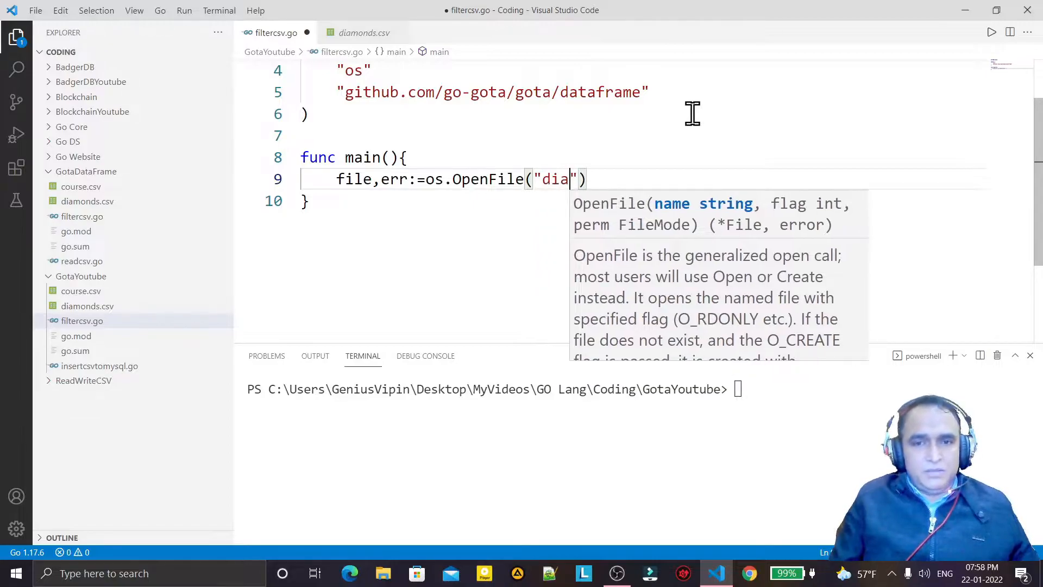
pyautogui.write('monds.cs')
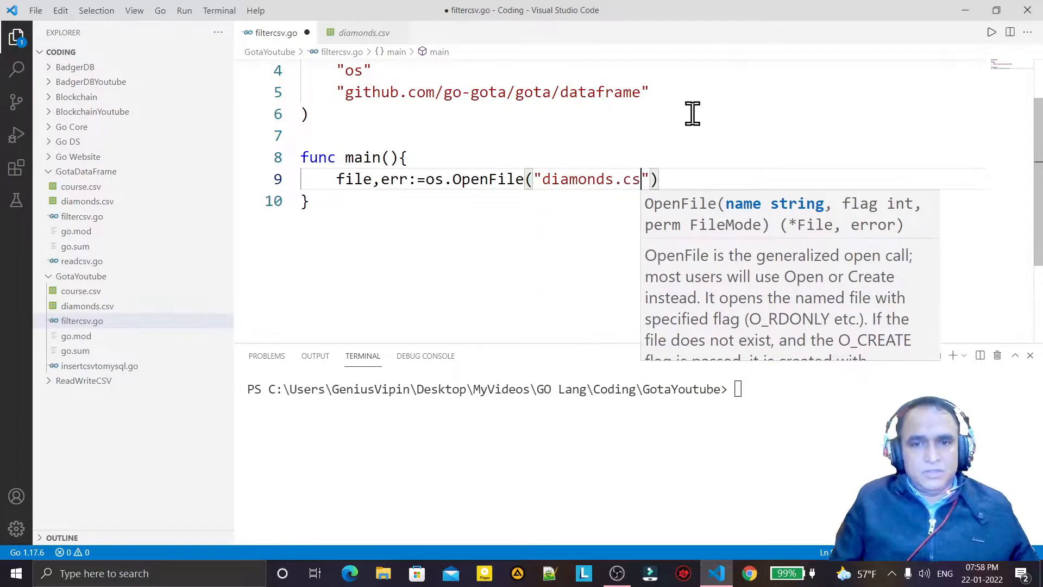
pyautogui.write('v",')
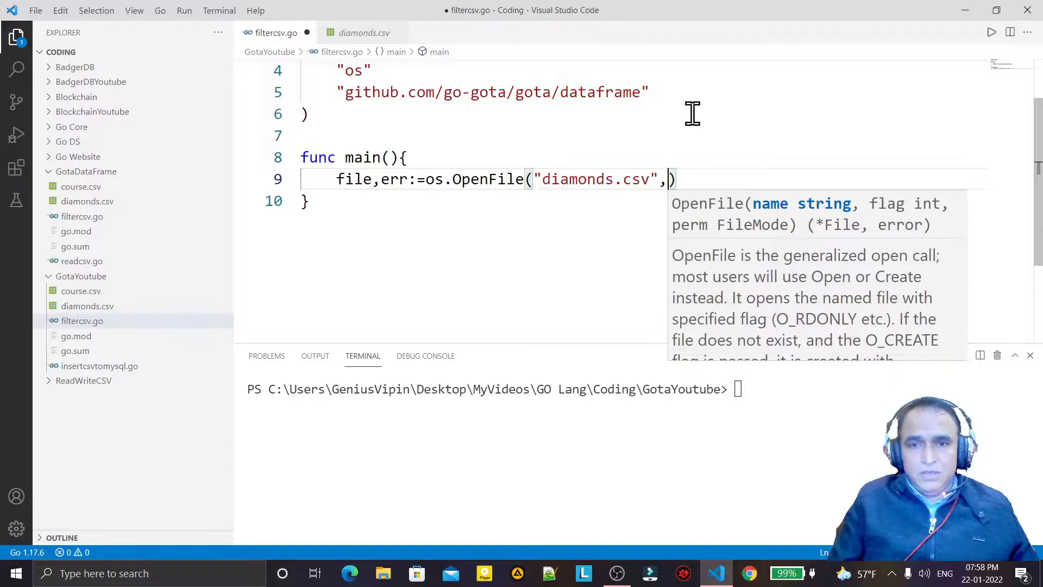
pyautogui.write('os.')
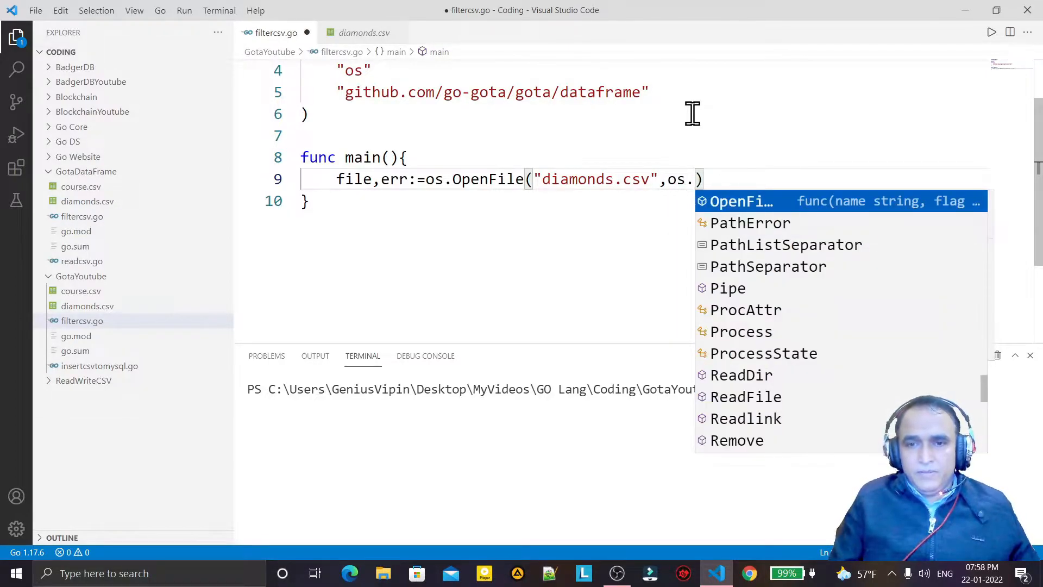
pyautogui.write('O')
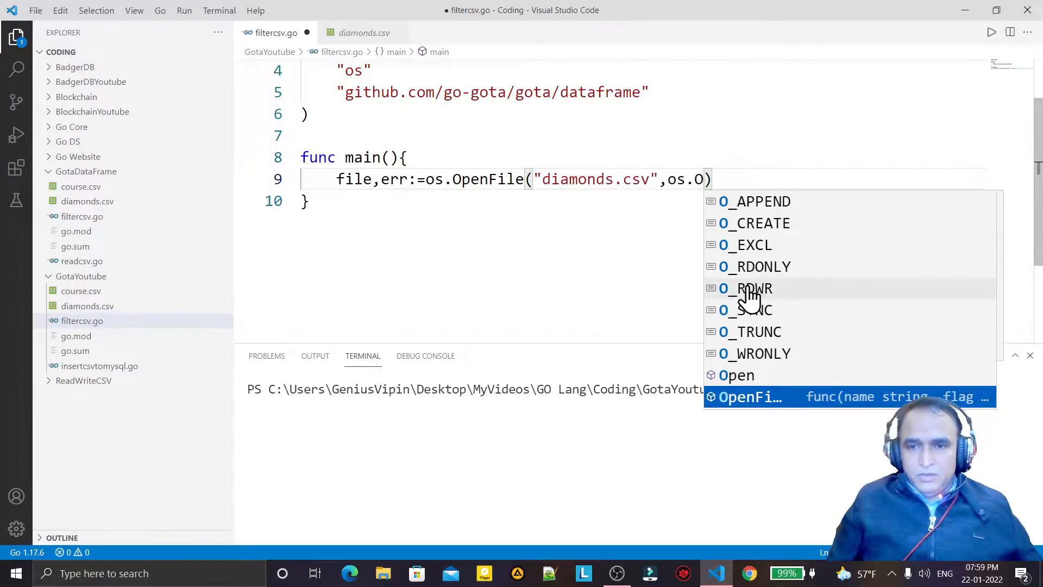
pyautogui.click(754, 266)
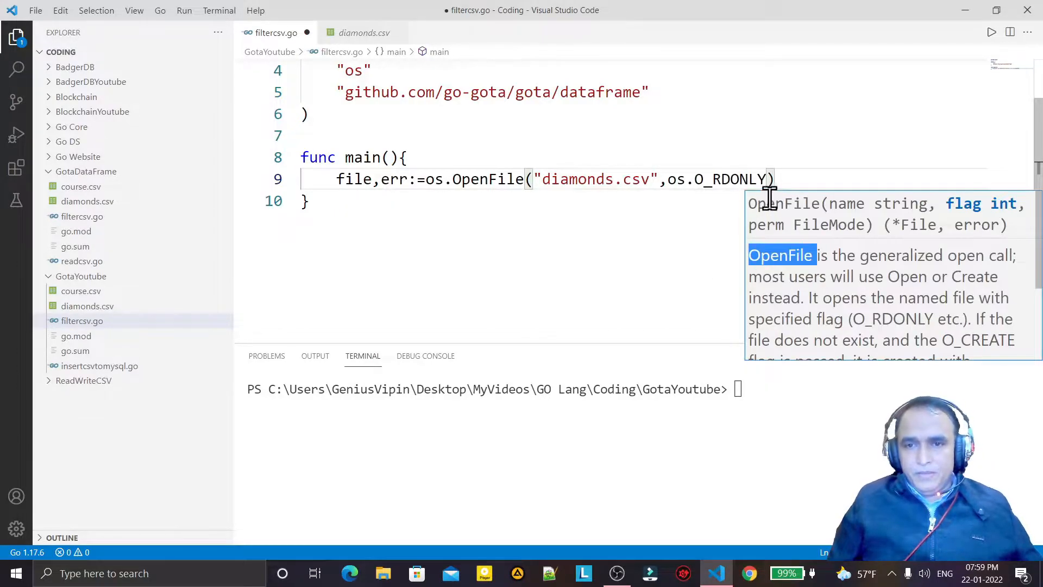
pyautogui.write(',')
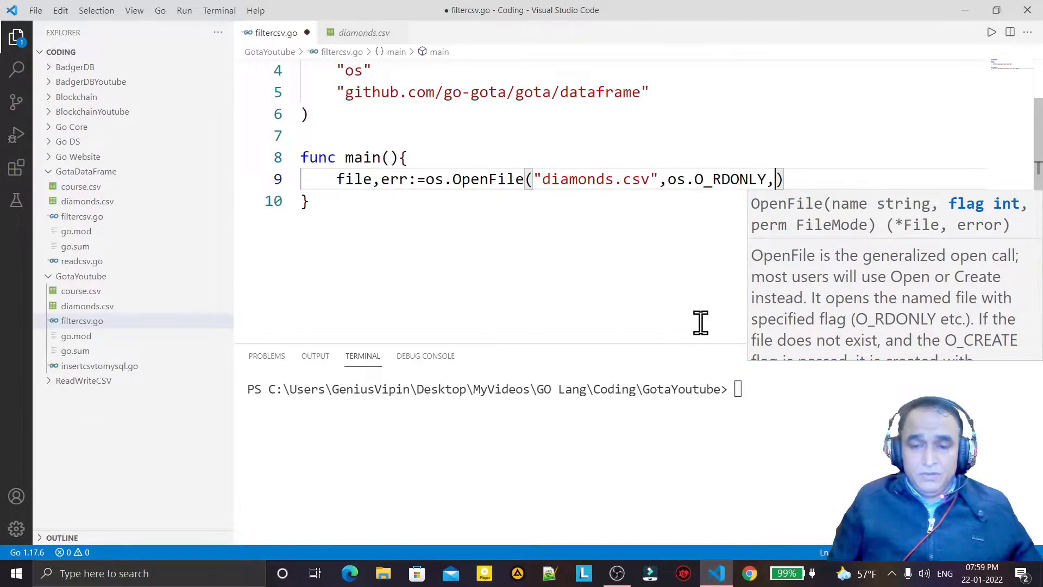
pyautogui.write('o')
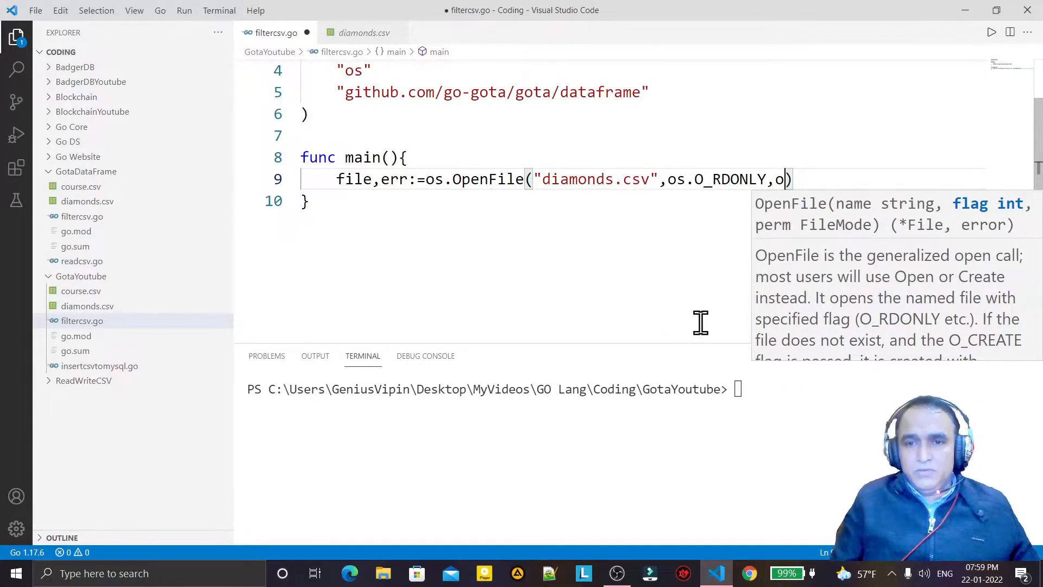
pyautogui.write('s.ModePerm')
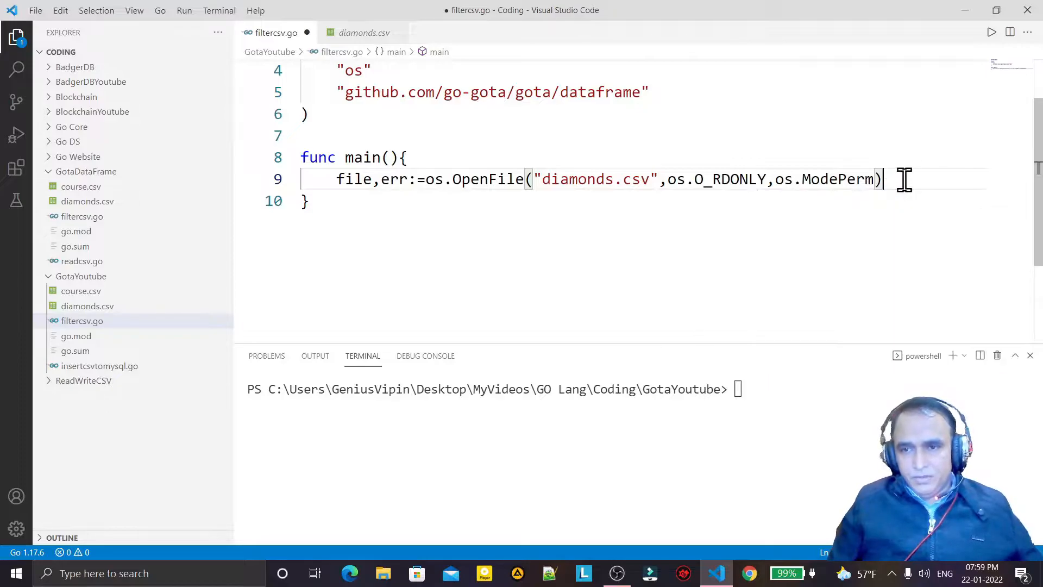
# Add an if err != nil check that calls log.Panic(err).
pyautogui.write('if')
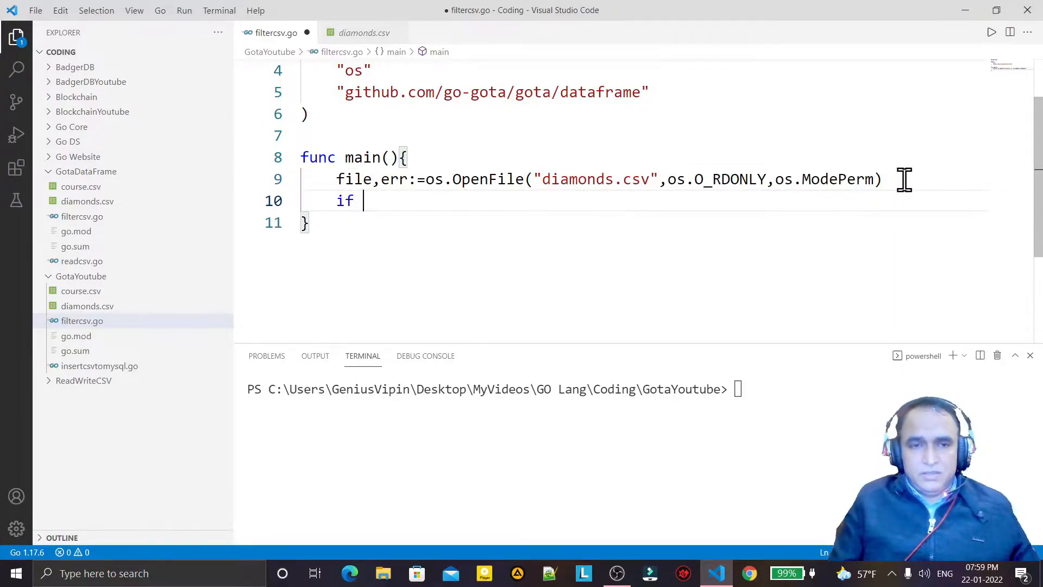
pyautogui.write('err!')
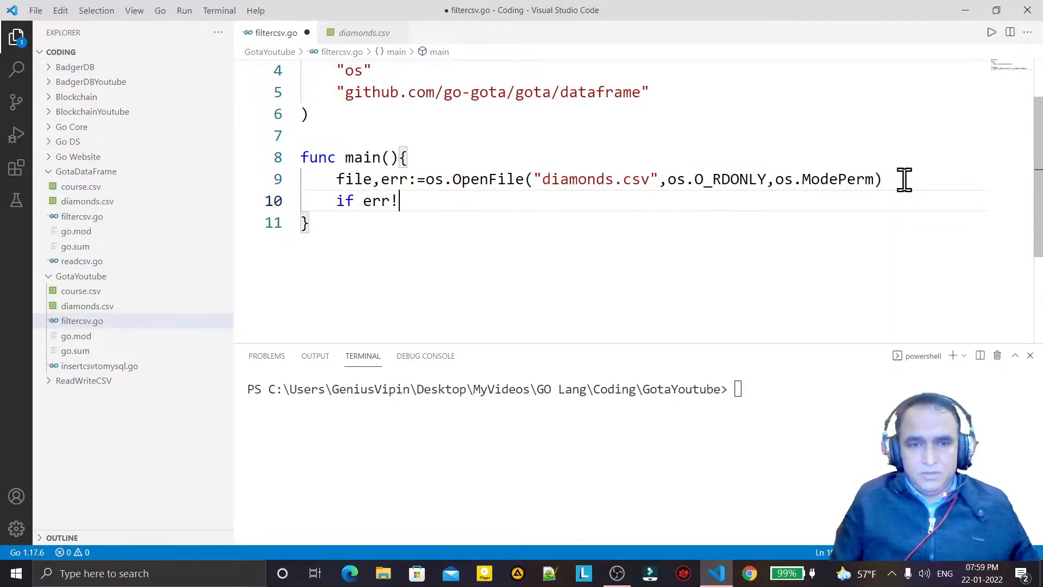
pyautogui.write('=nil')
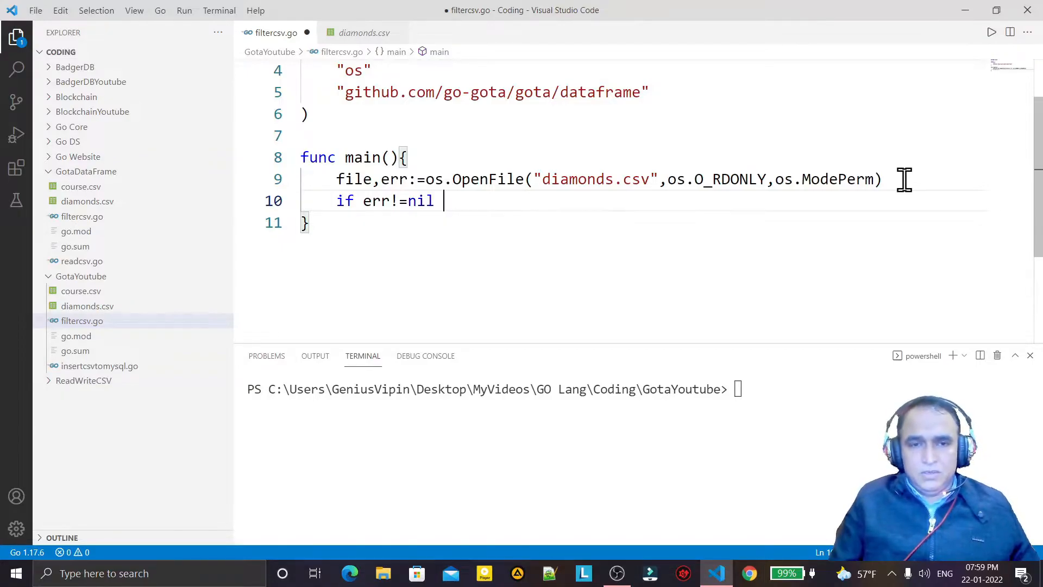
pyautogui.write('{')
pyautogui.write('log.Panic')
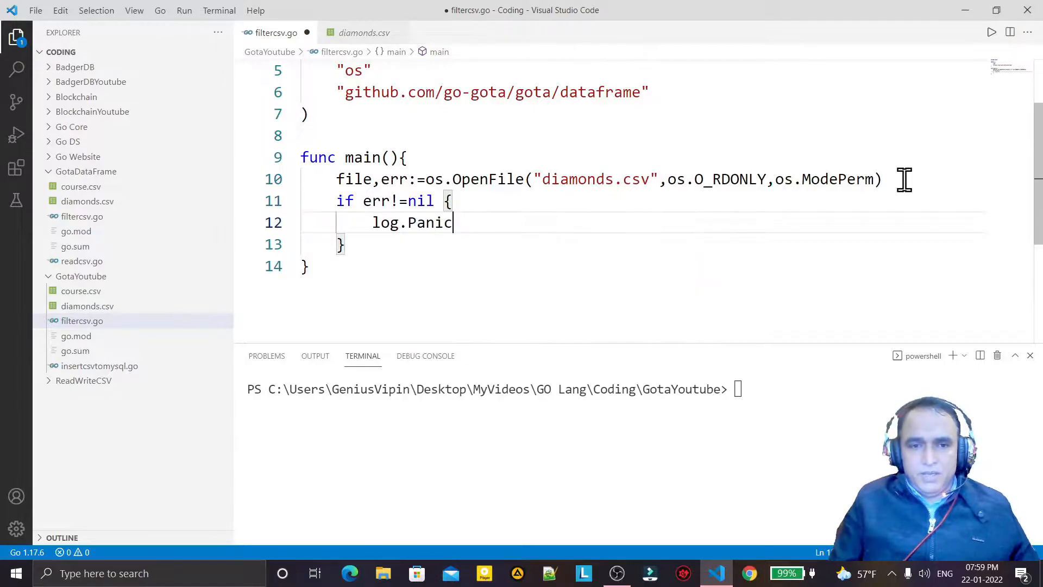
pyautogui.write('(err')
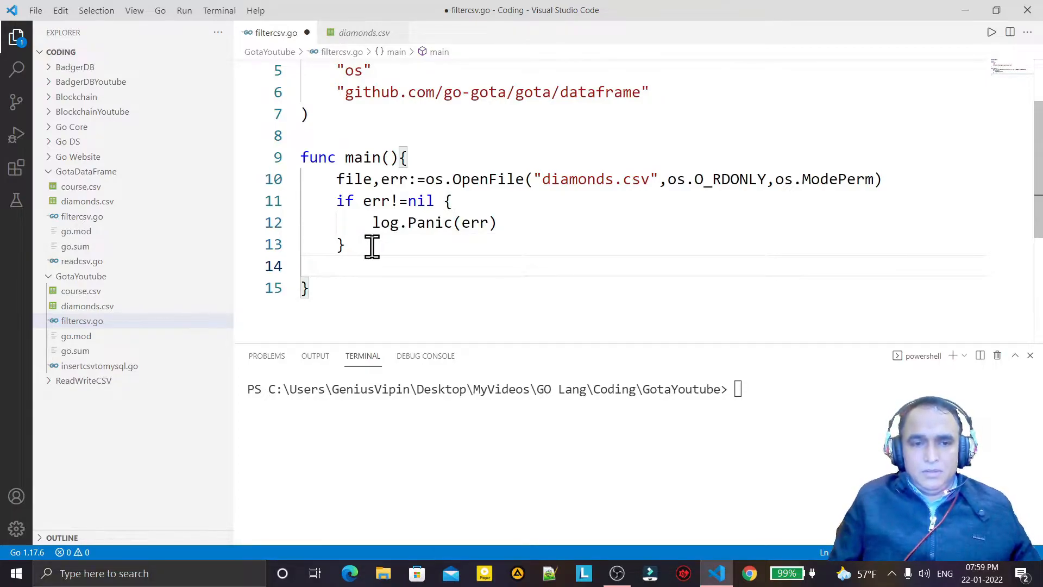
# Add df := dataframe.ReadCSV(file) after the error check.
pyautogui.write('df:=')
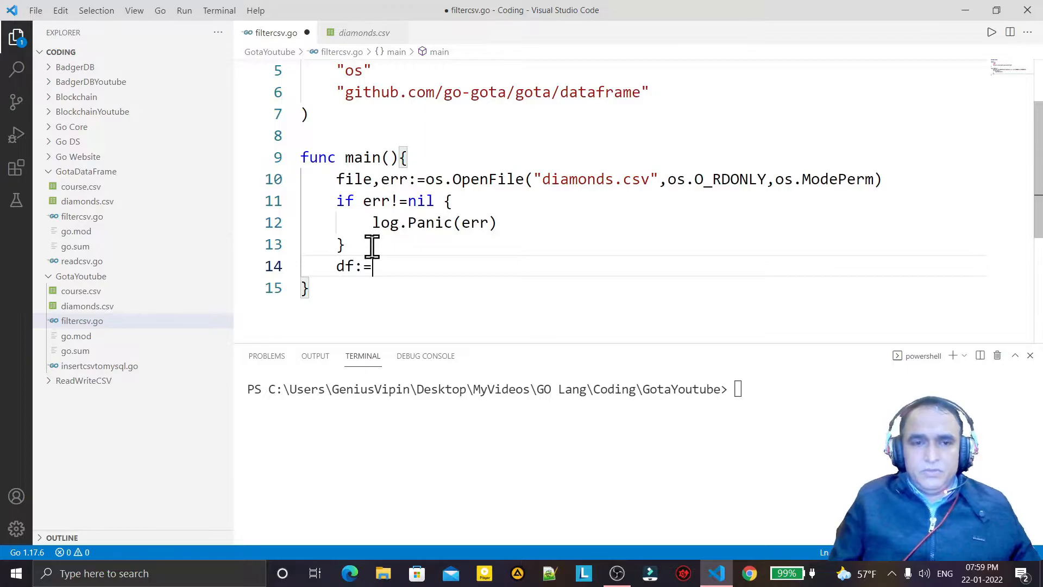
pyautogui.write('dataframe.')
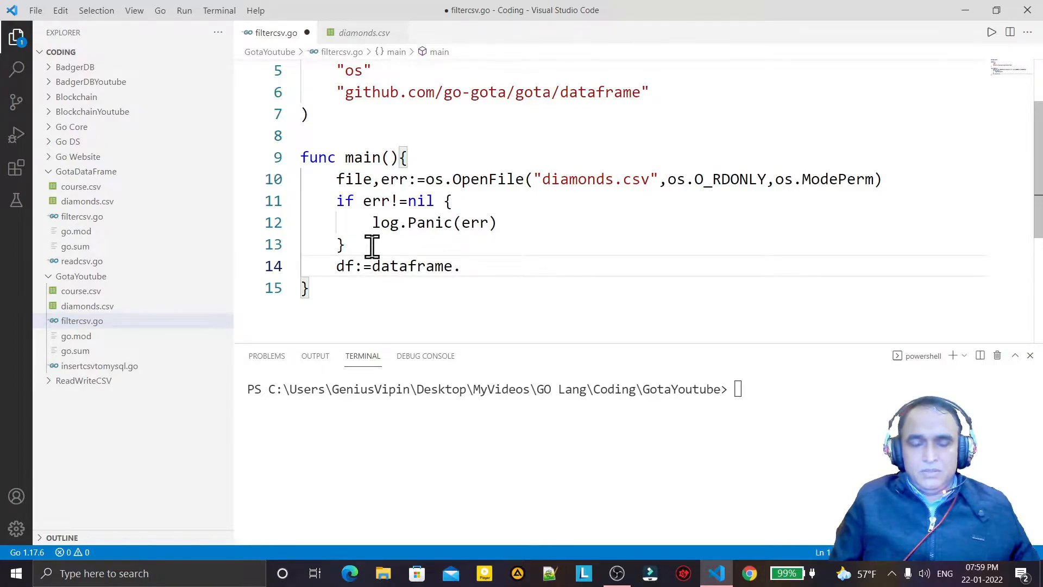
pyautogui.write('read')
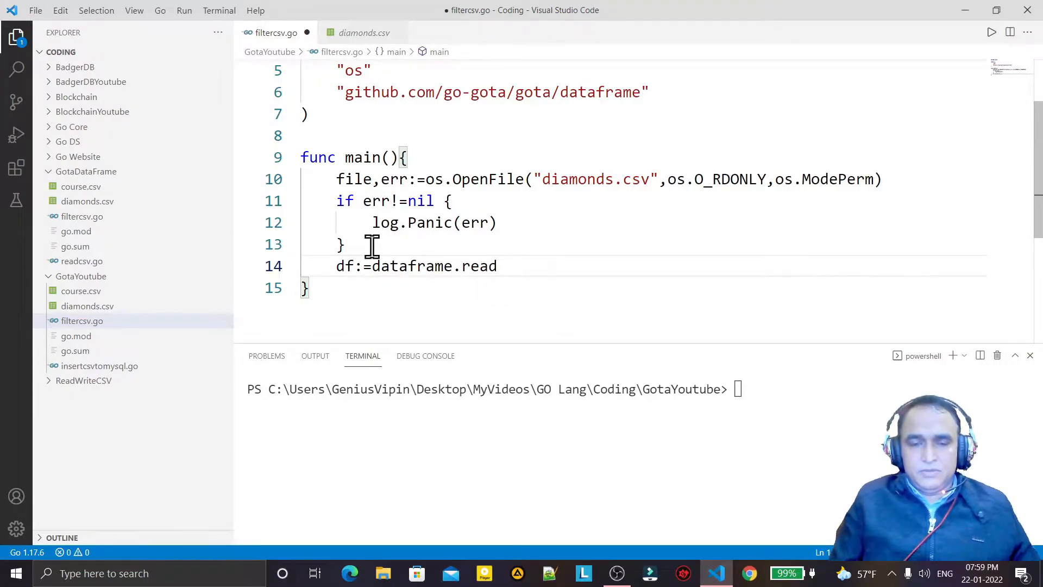
pyautogui.write('CSV')
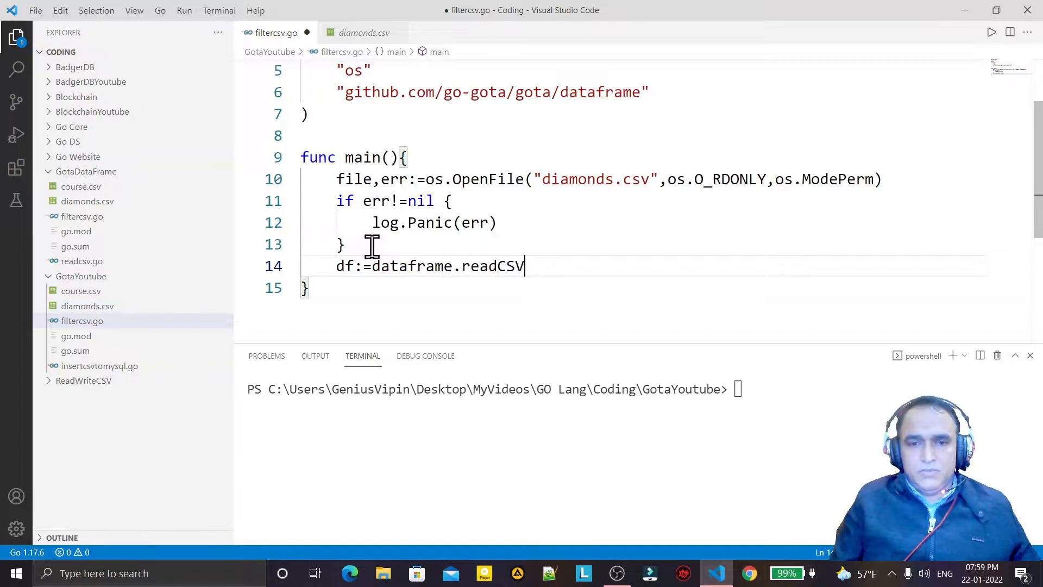
pyautogui.write('()')
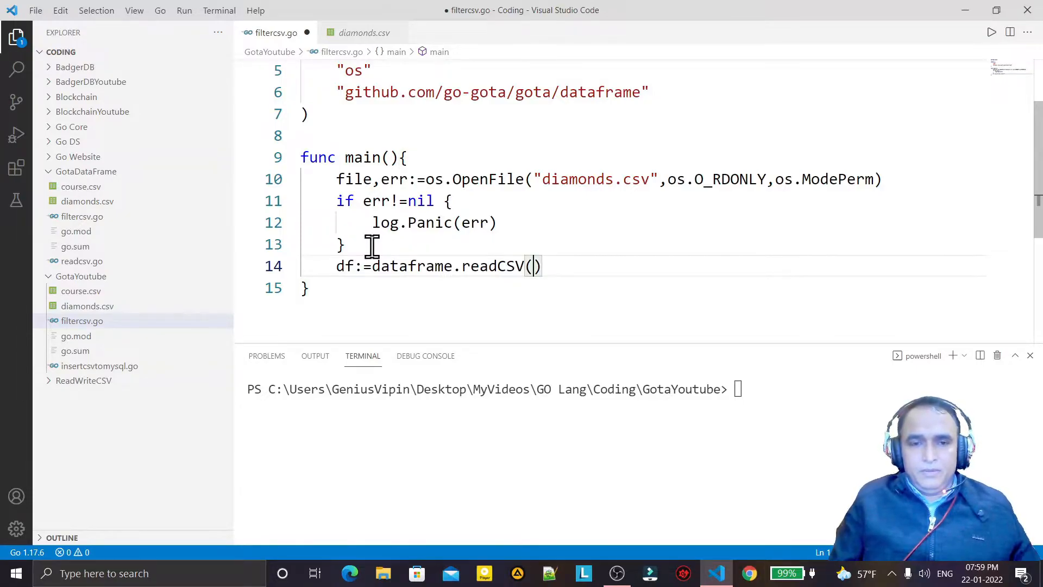
pyautogui.write('file')
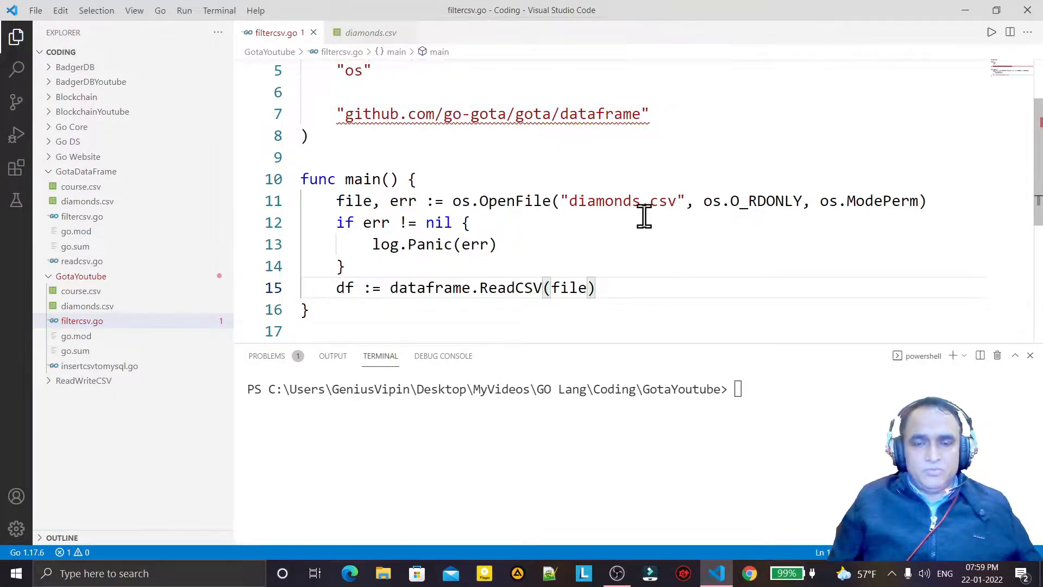
# Run go mod tidy in the terminal to resolve the gota dataframe v0.12.0 module.
pyautogui.write('go')
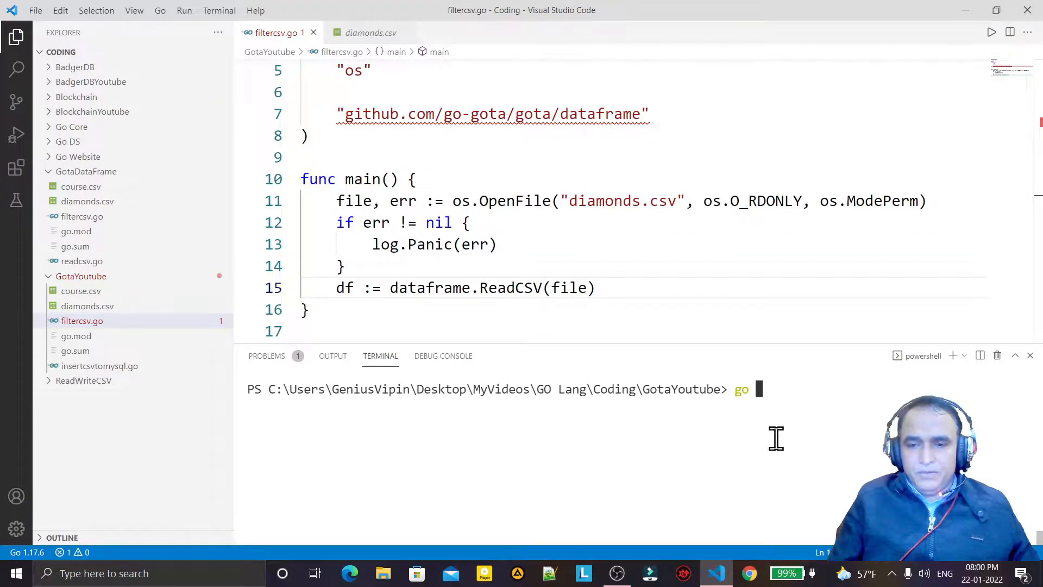
pyautogui.write('no')
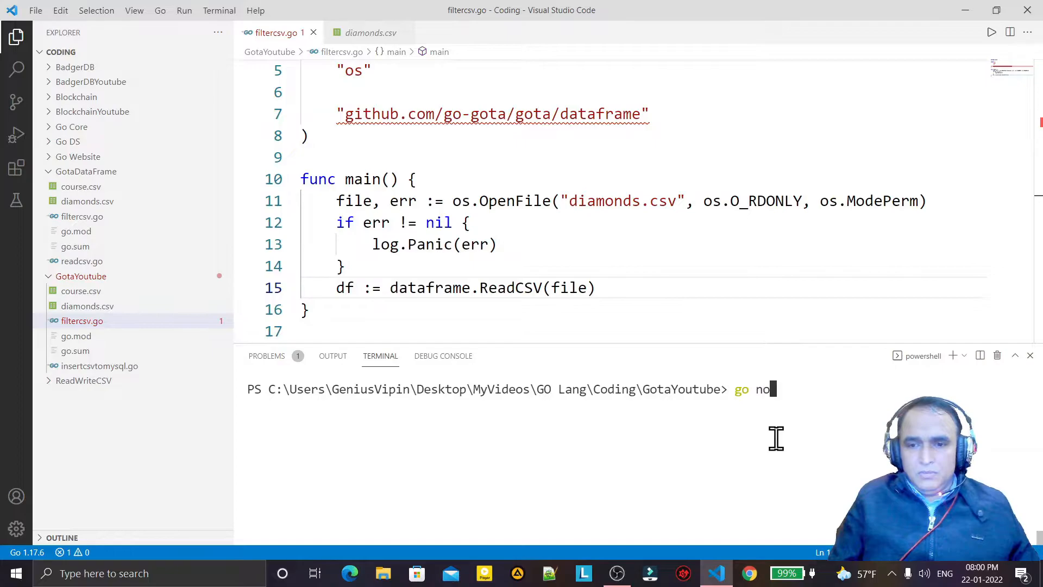
pyautogui.write('mod tidy')
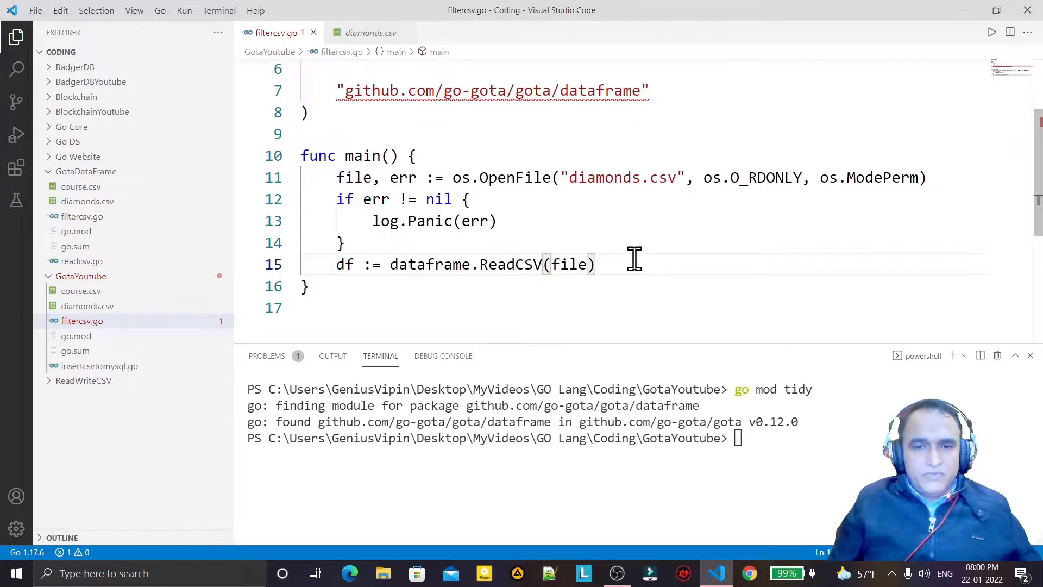
pyautogui.press('Enter')
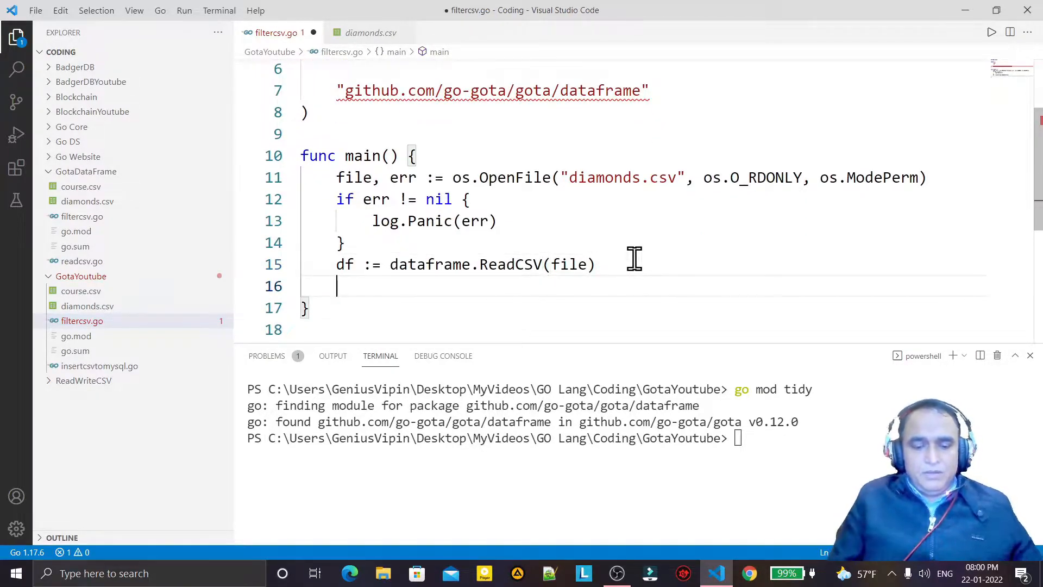
# Add fmt.Println(df) and run go run .\filtercsv.go, printing the 53940x11 diamonds DataFrame.
pyautogui.write('fmt.p')
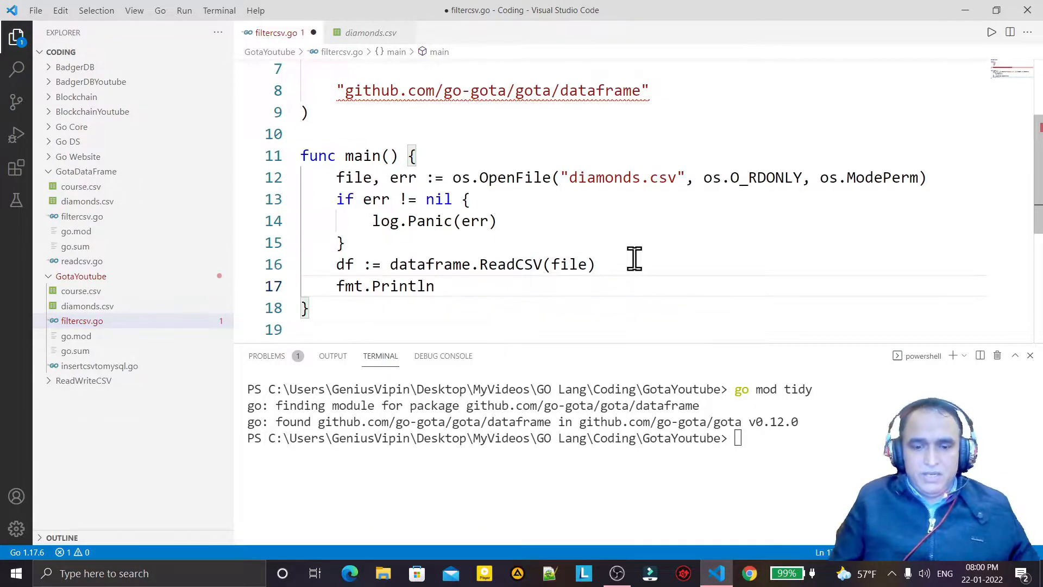
pyautogui.write('(df')
pyautogui.click(640, 438)
pyautogui.write('go r')
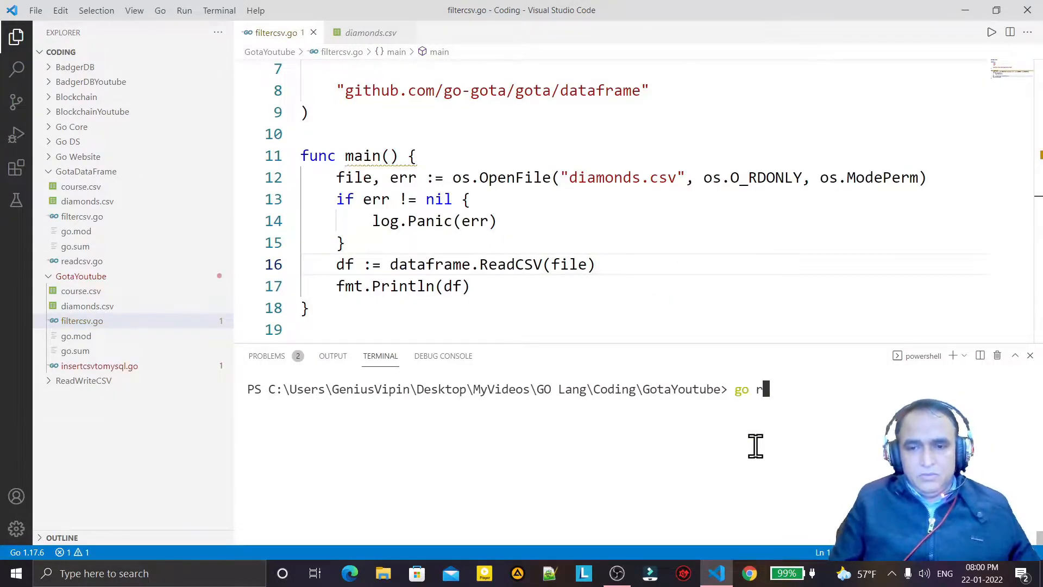
pyautogui.write('un')
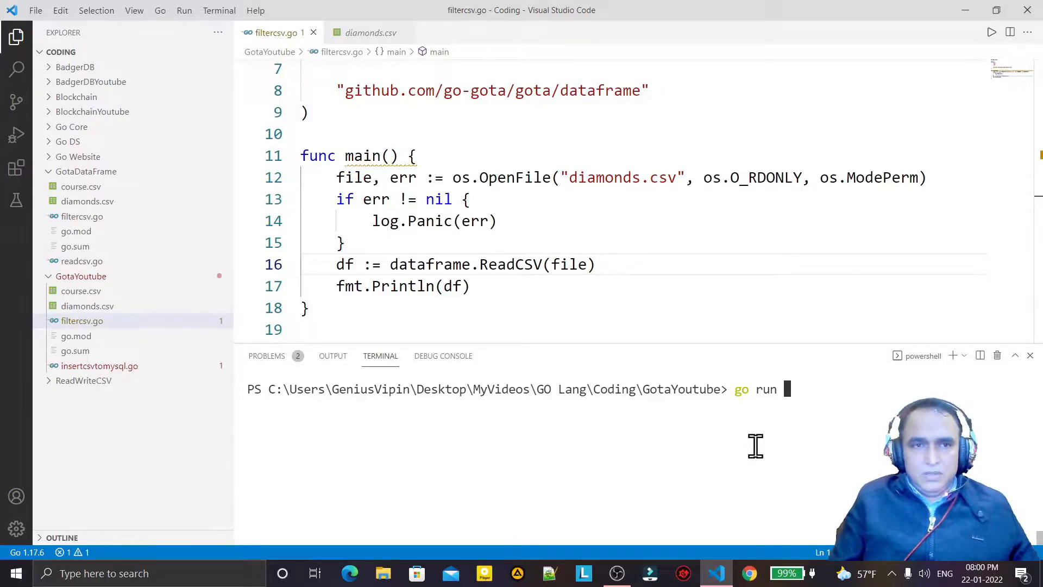
pyautogui.write('.\\filtercsv.go')
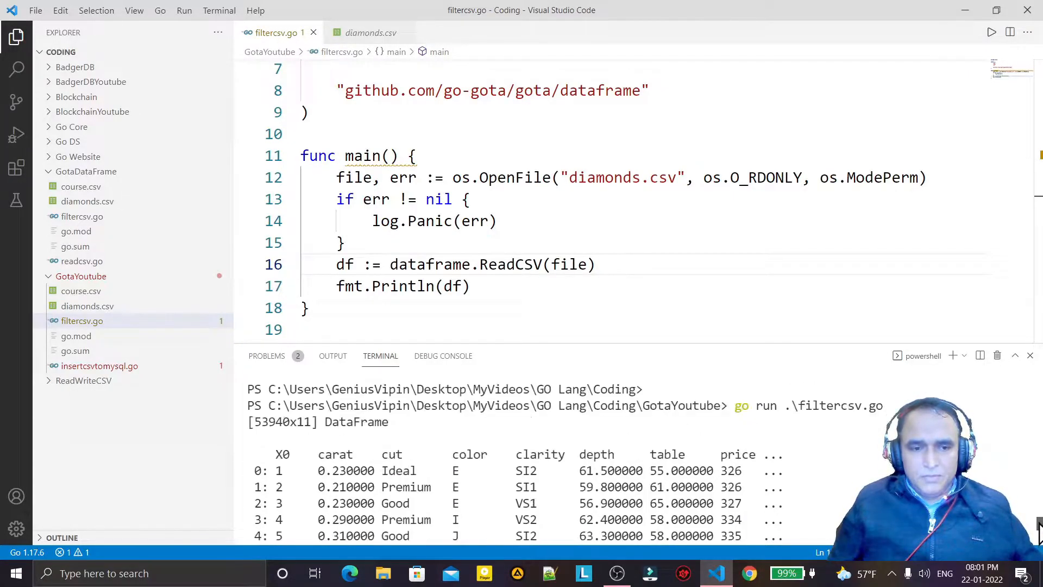
pyautogui.scroll(-3)
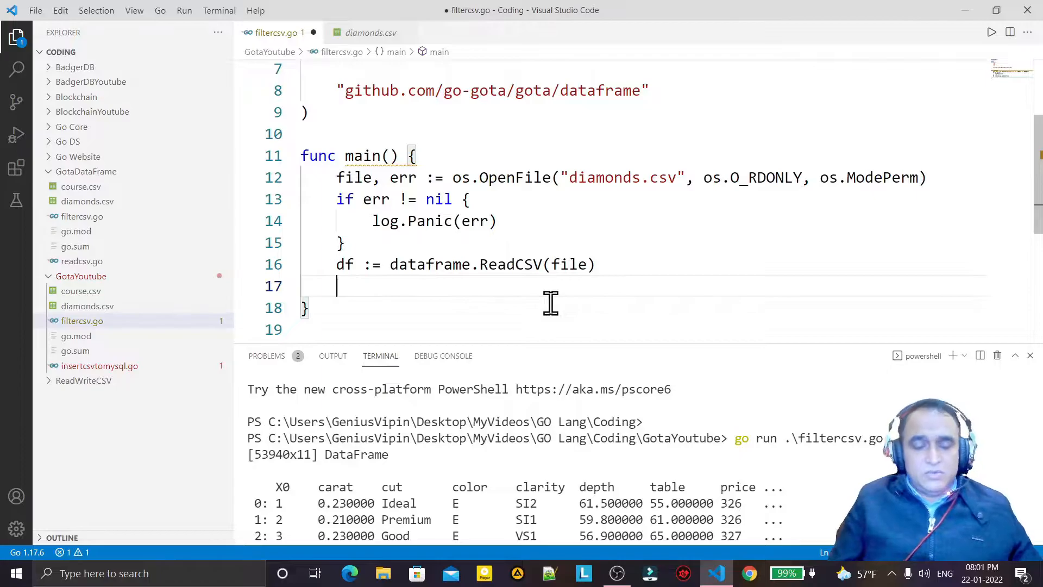
# Start a filter := df assignment, clearing the mistyped attempts.
pyautogui.write('df.F')
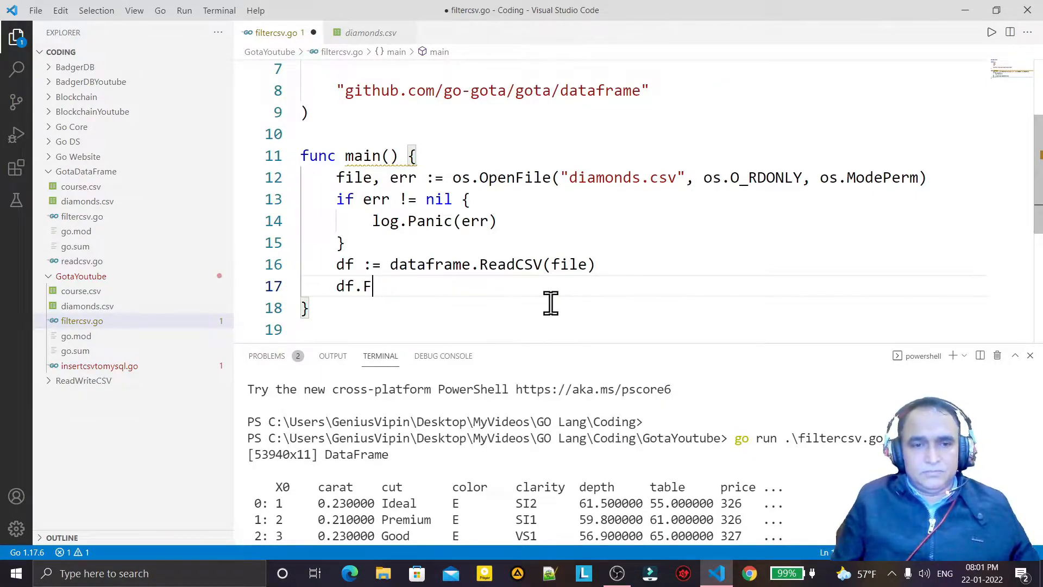
pyautogui.press('Backspace')
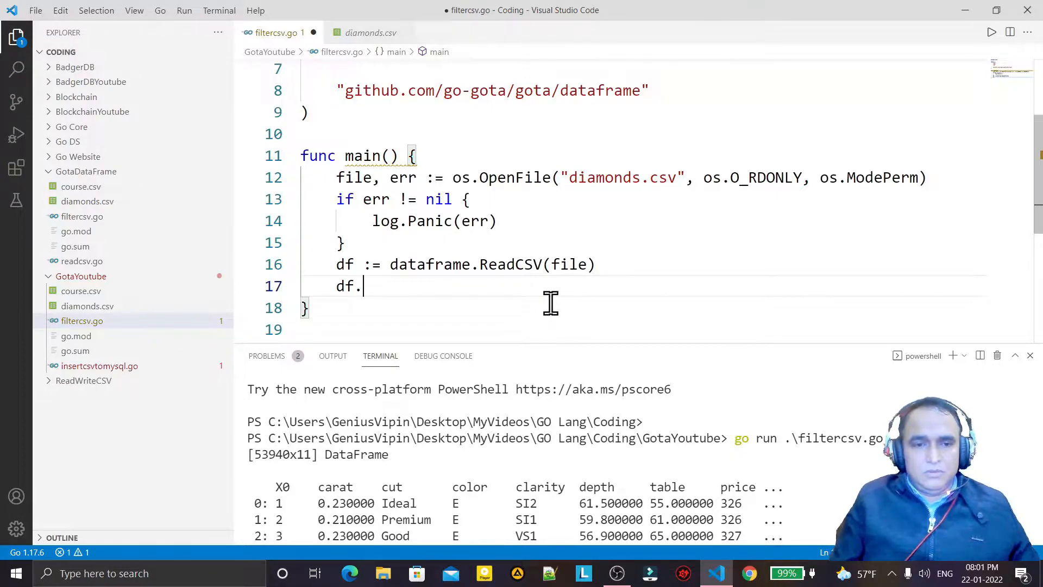
pyautogui.press('Backspace')
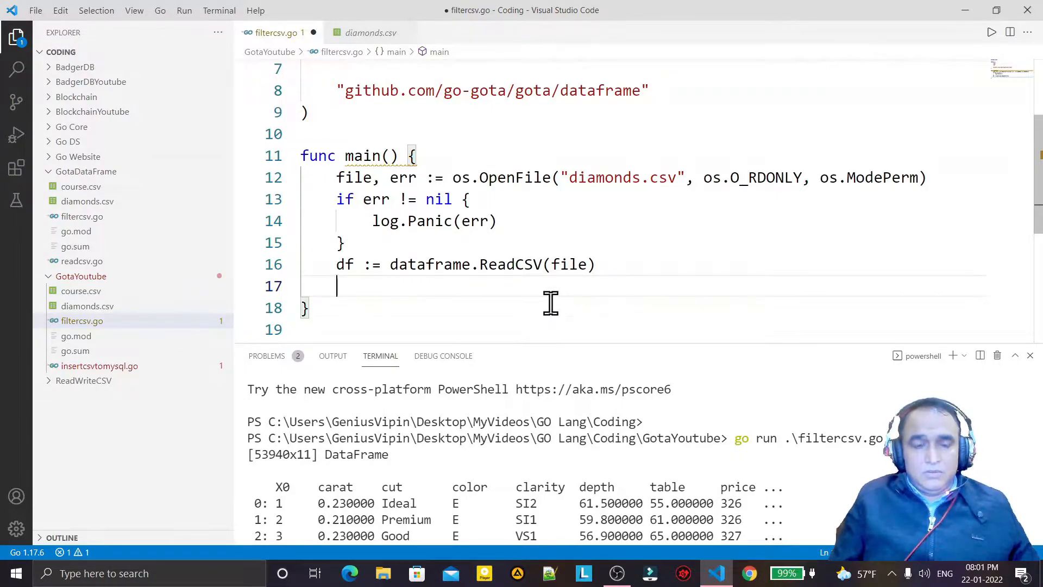
pyautogui.write('filter')
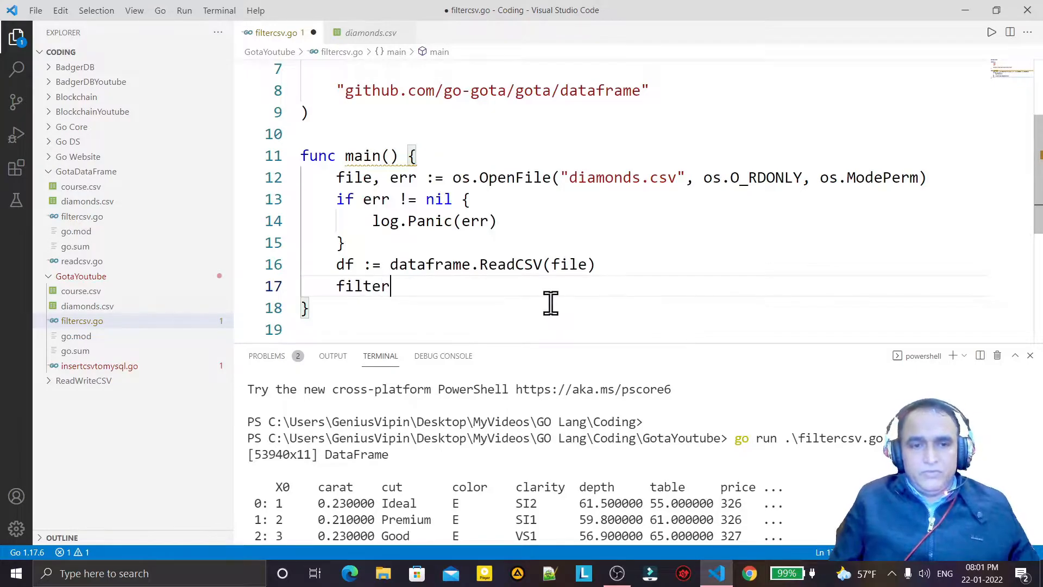
pyautogui.write(':=df')
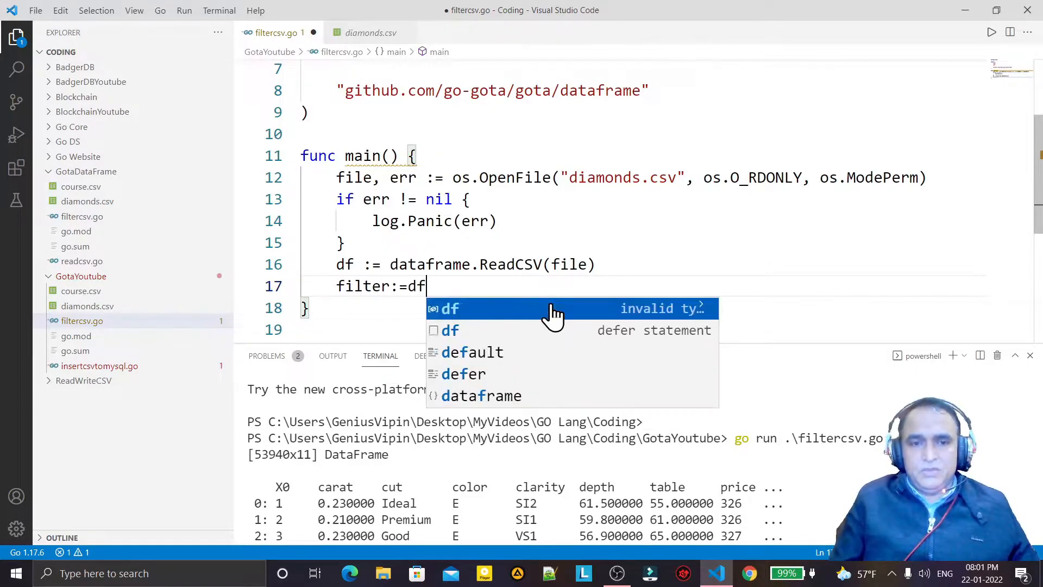
pyautogui.write('.f')
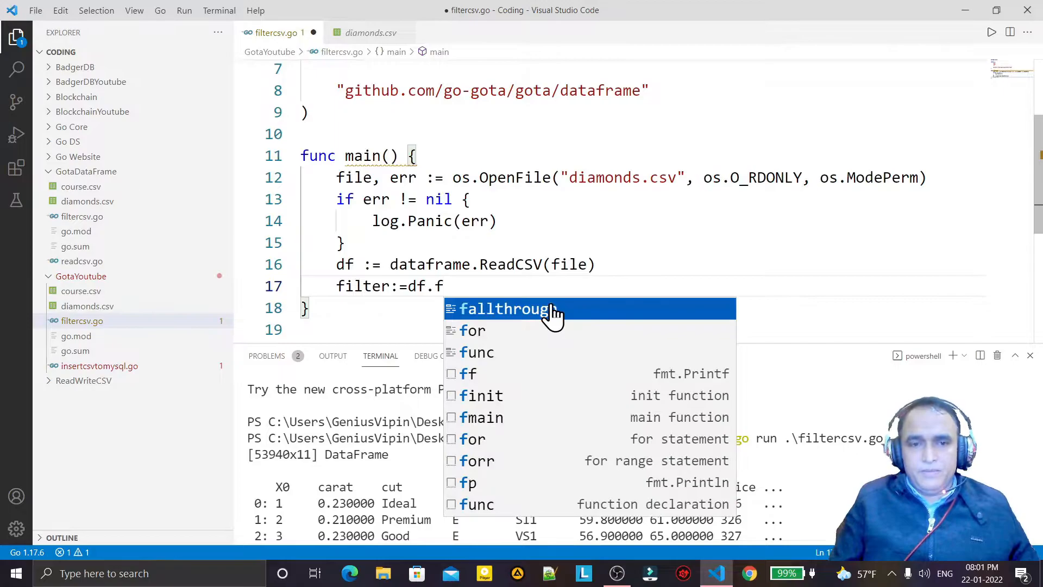
pyautogui.press('Backspace')
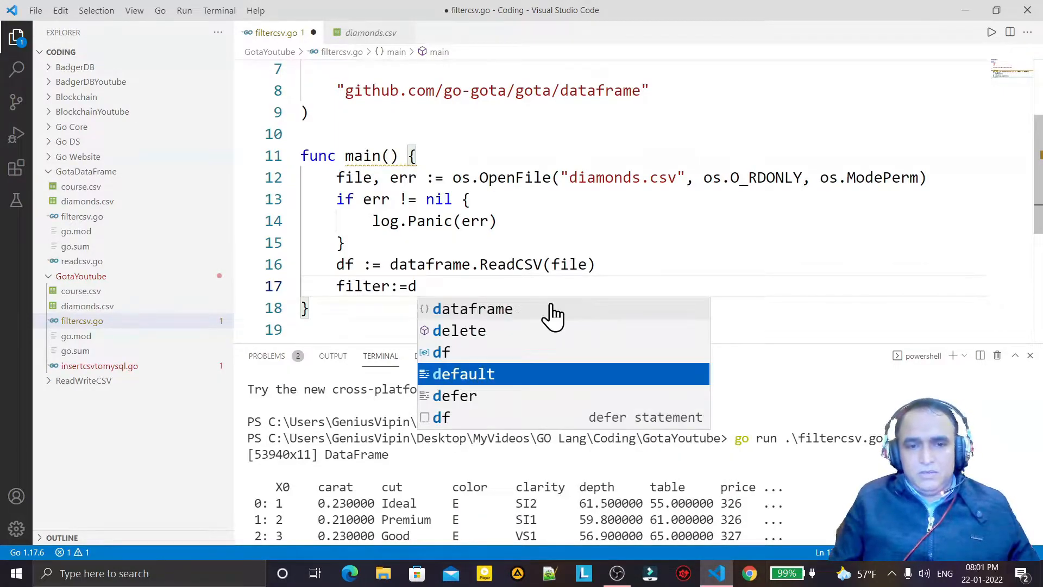
pyautogui.moveTo(499, 309)
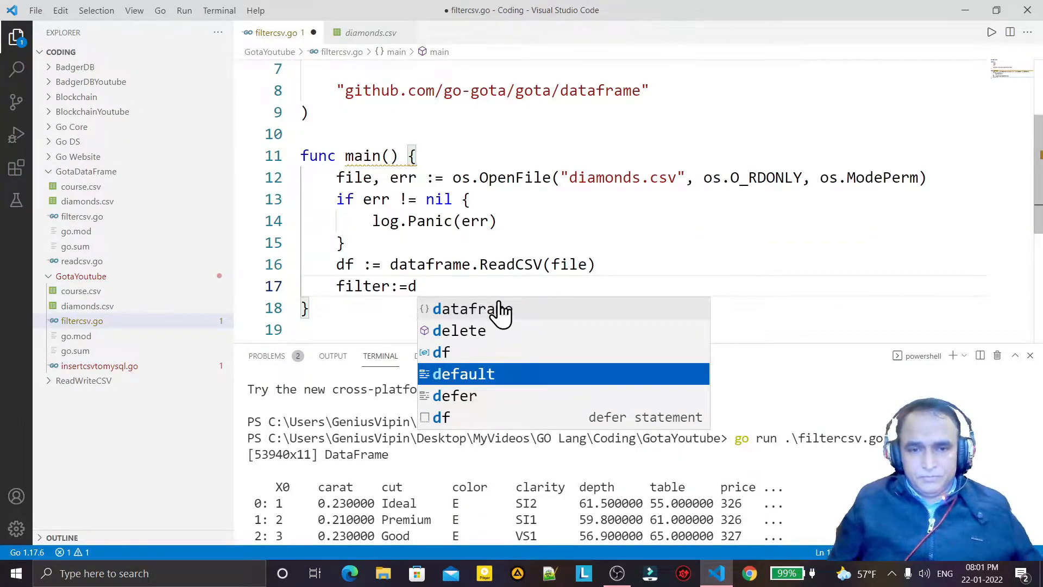
# Complete the df.Filter( call and begin its dataframe.F{} argument.
pyautogui.write('ataframe.fi')
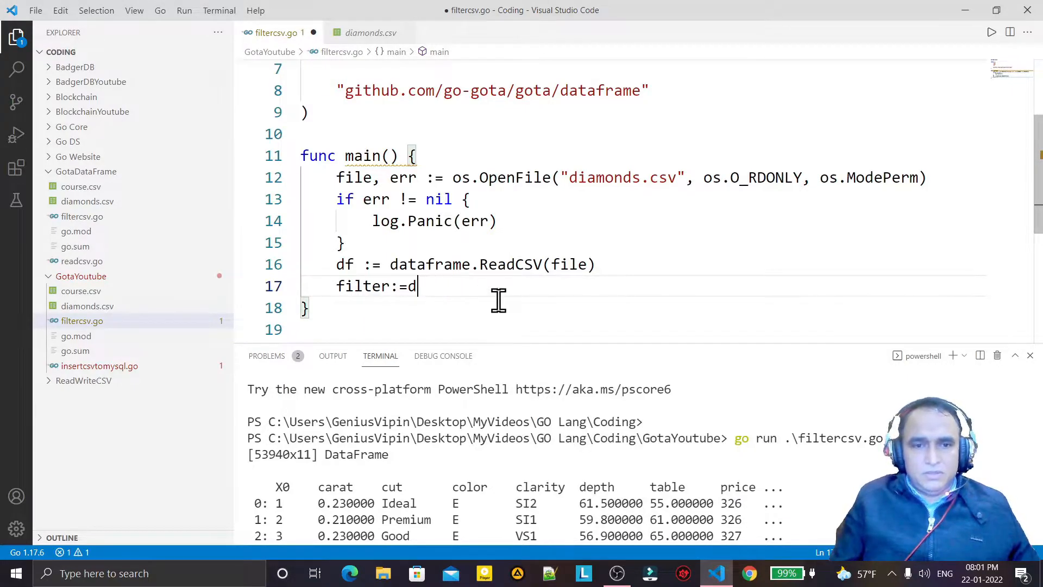
pyautogui.write('f.Fil')
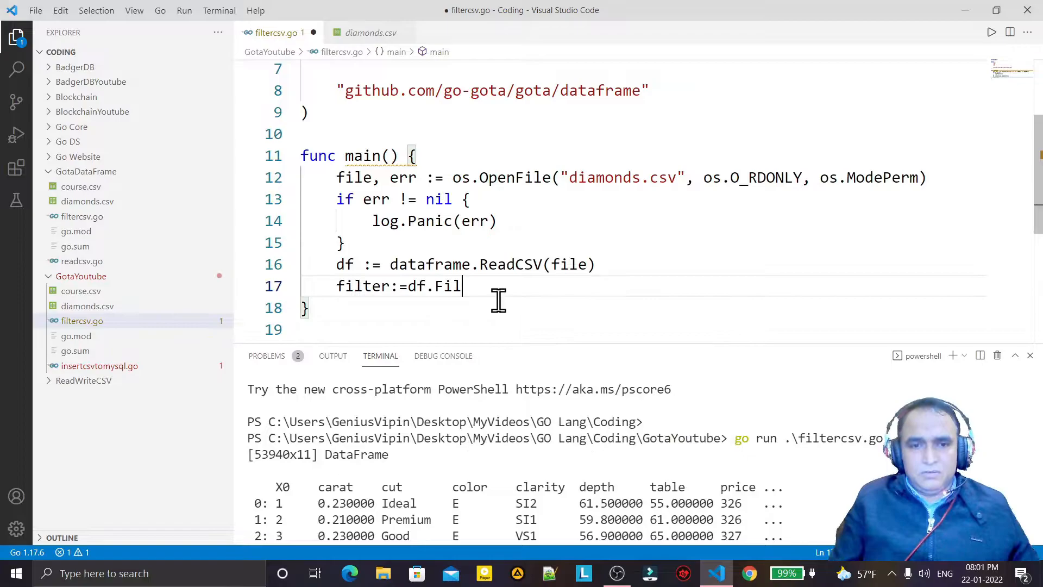
pyautogui.write('ter()')
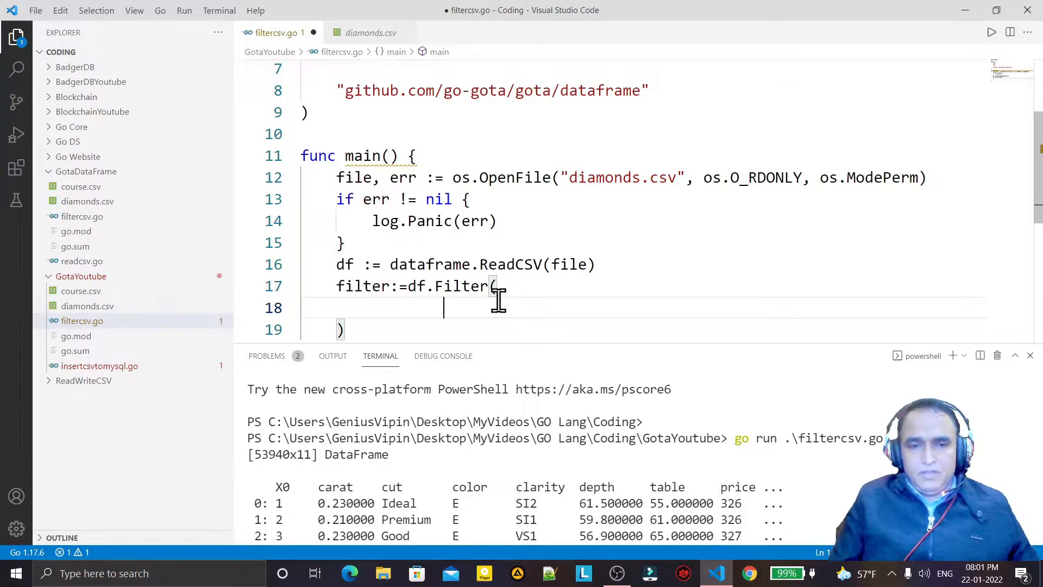
pyautogui.write('dataframe')
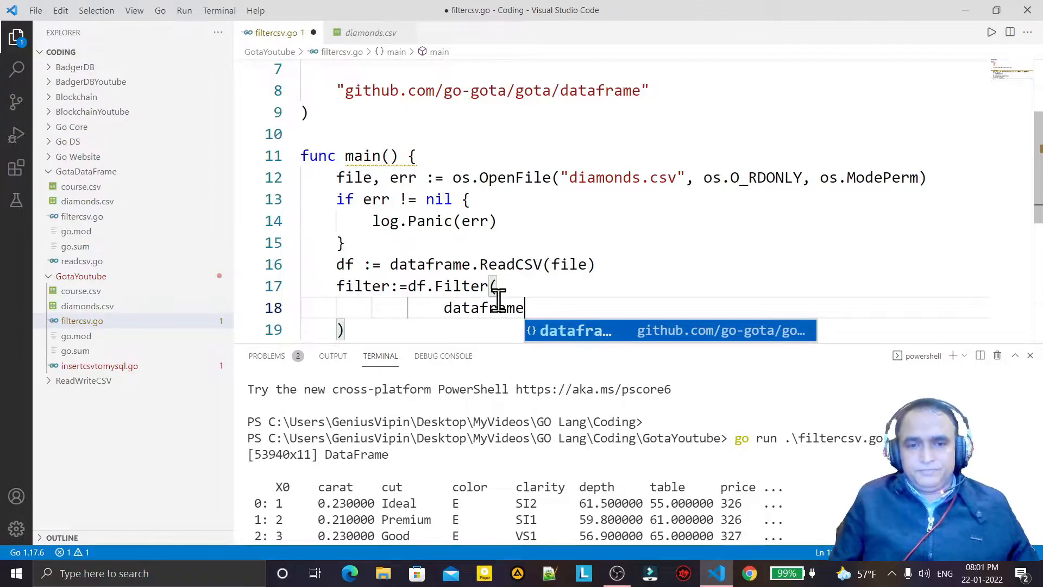
pyautogui.write('.F{')
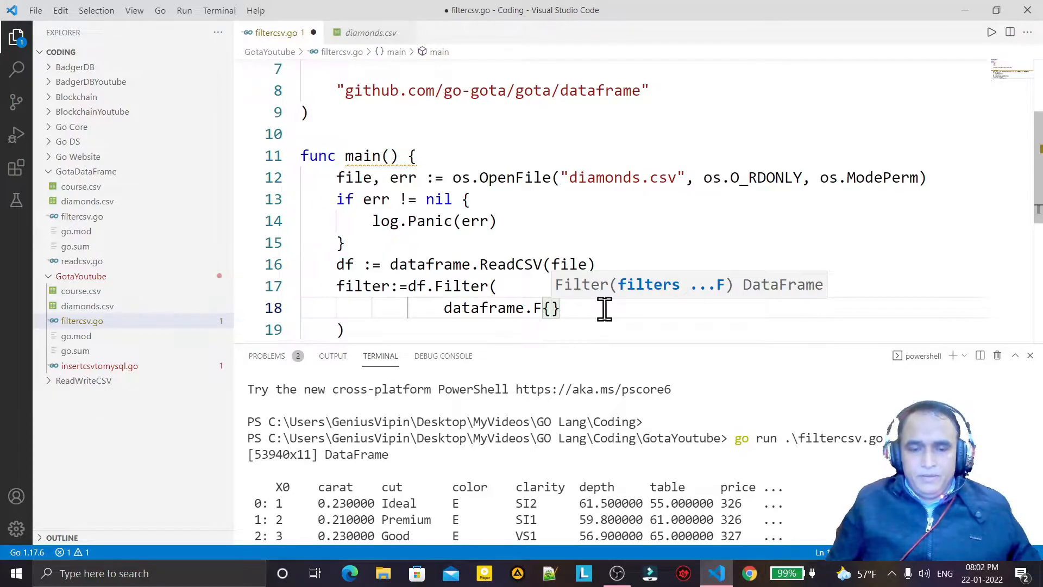
# Fill dataframe.F with Colname "price", Comparator series.Greater and Comparando 5000.
pyautogui.write('Colname:')
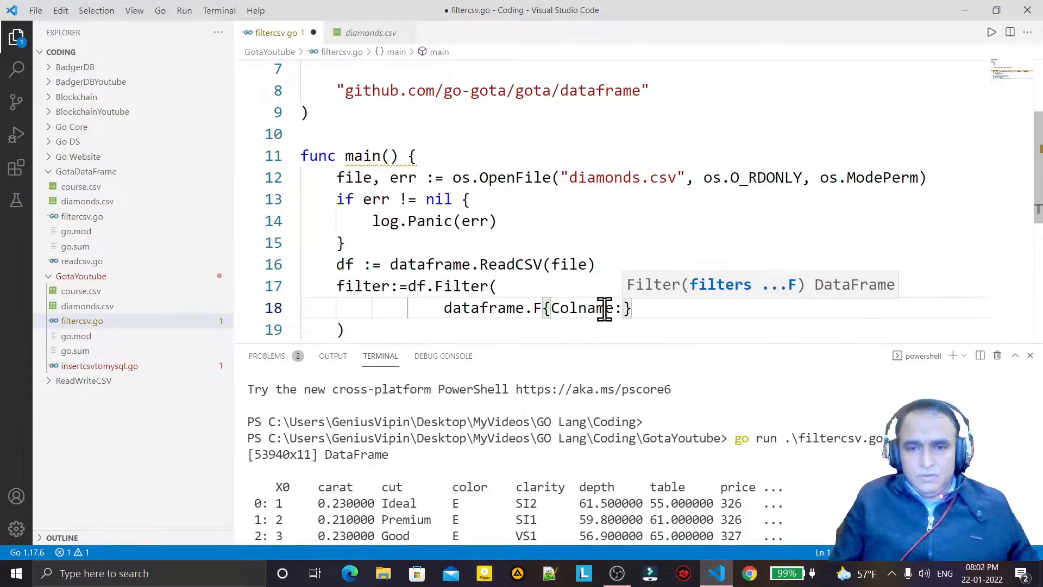
pyautogui.write('""')
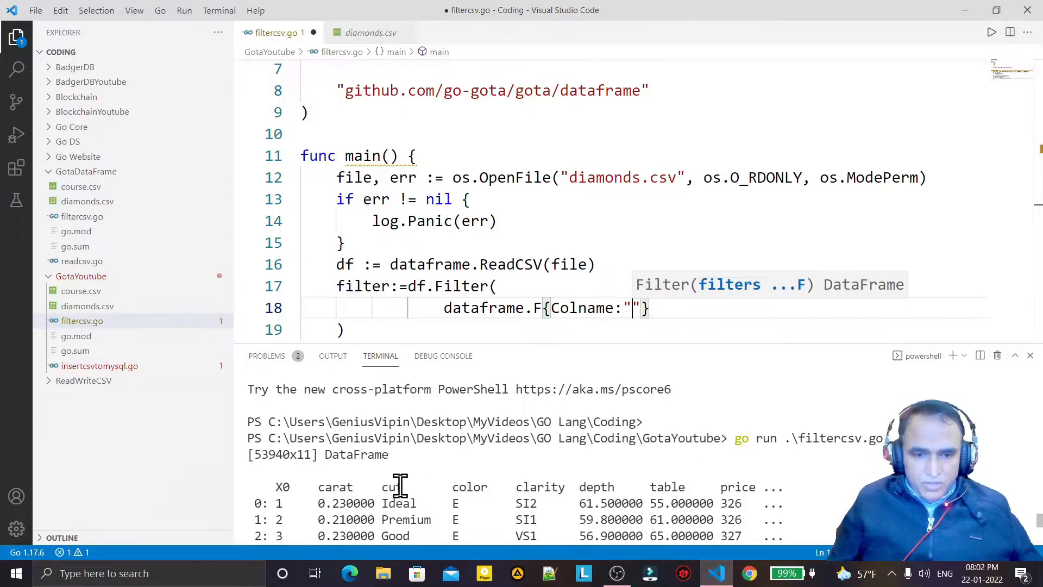
pyautogui.moveTo(769, 376)
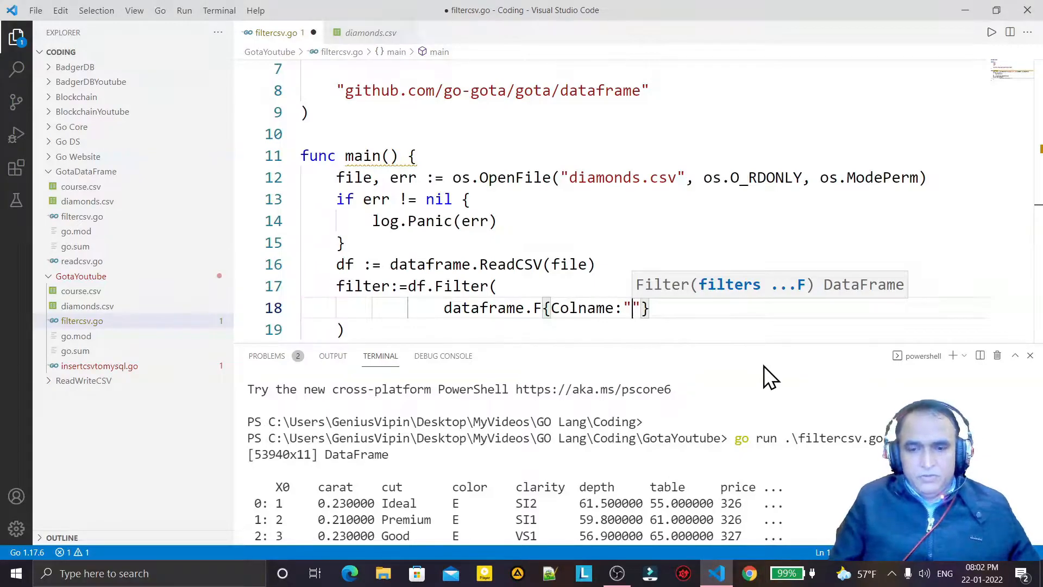
pyautogui.write('price')
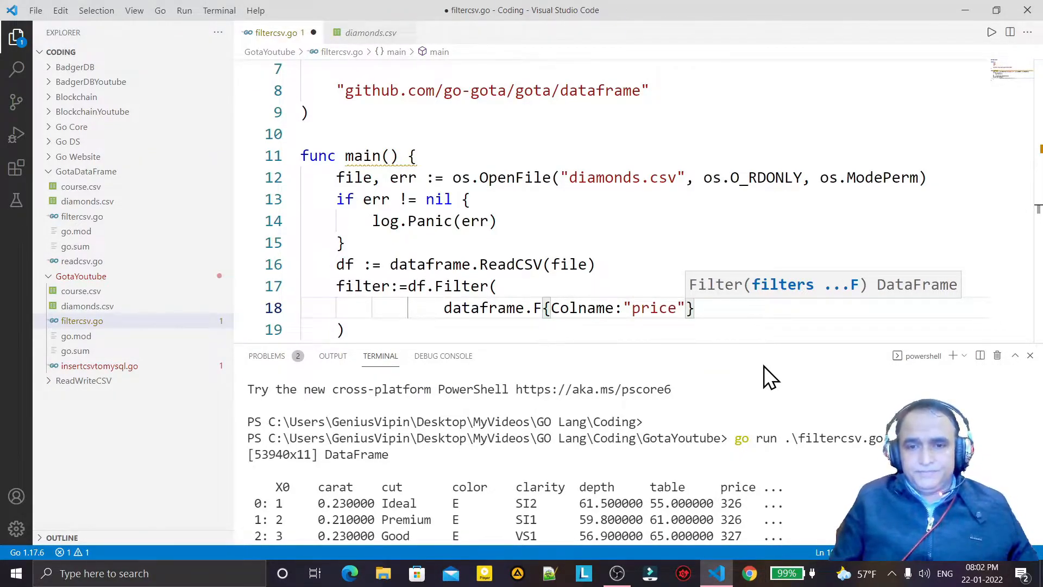
pyautogui.write(', C')
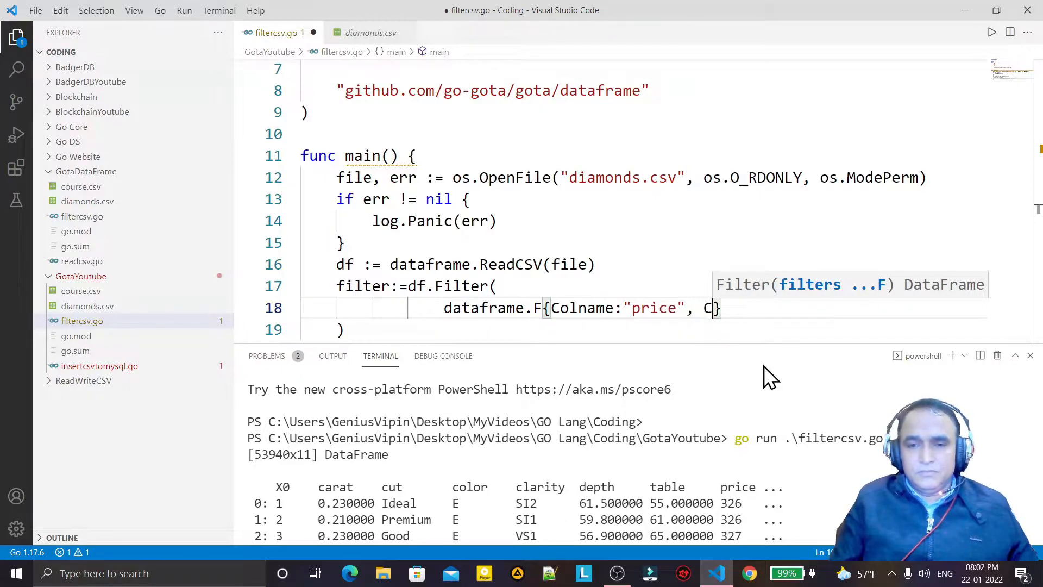
pyautogui.write('omparator')
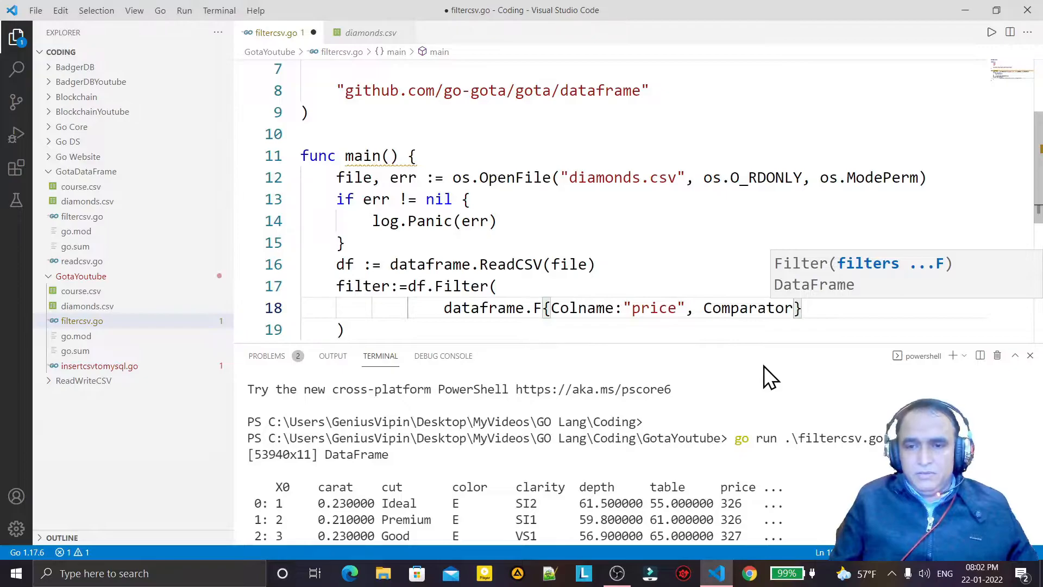
pyautogui.write(':series.')
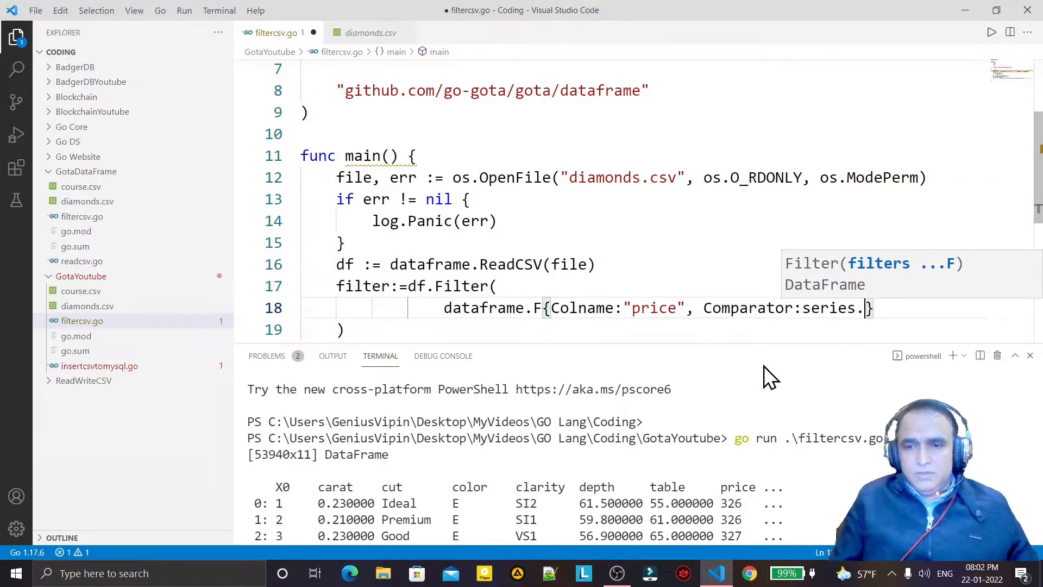
pyautogui.write('Greater')
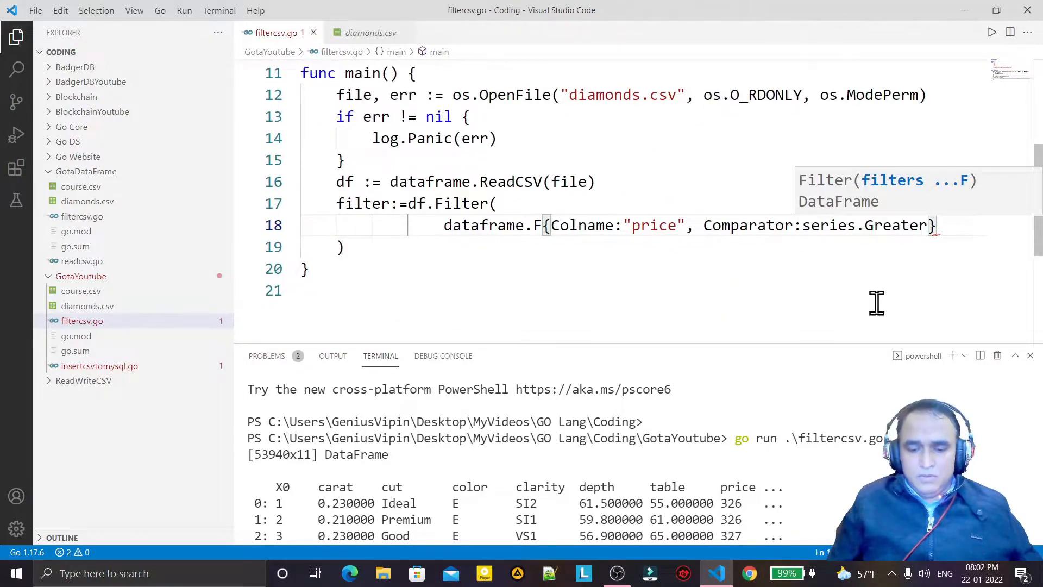
pyautogui.write(',')
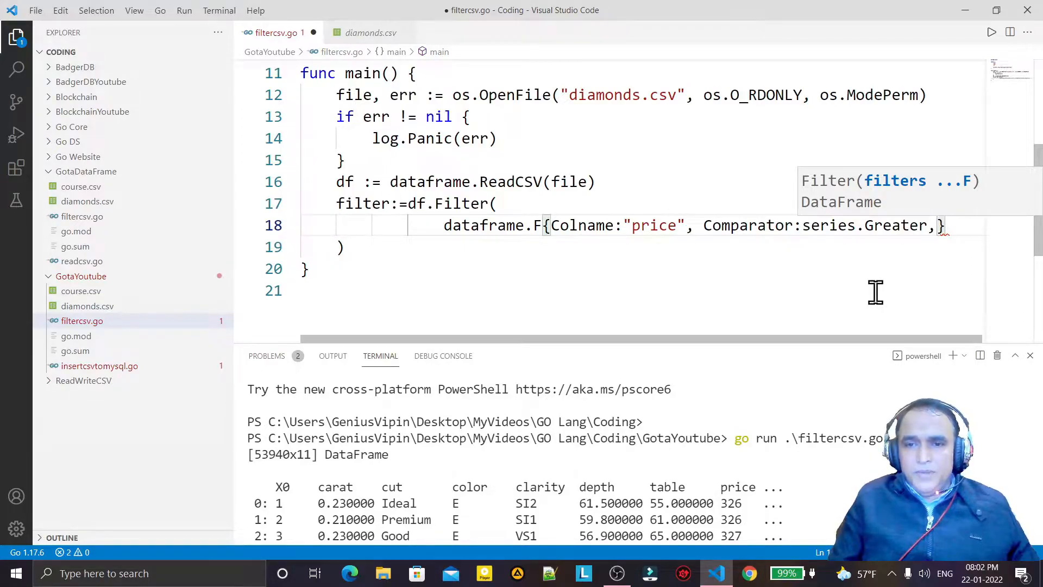
pyautogui.write(',Comparando:')
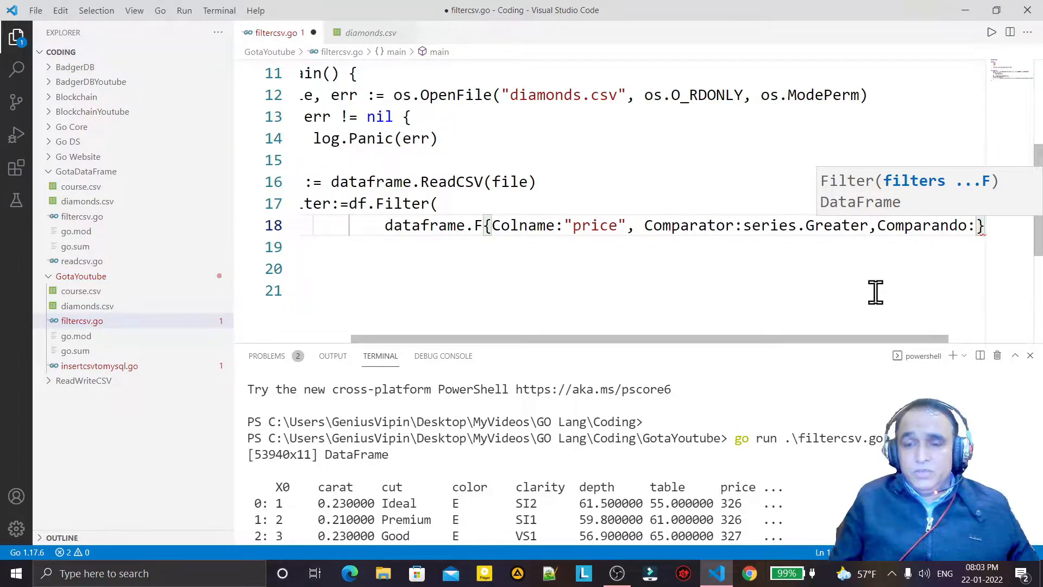
pyautogui.write('500')
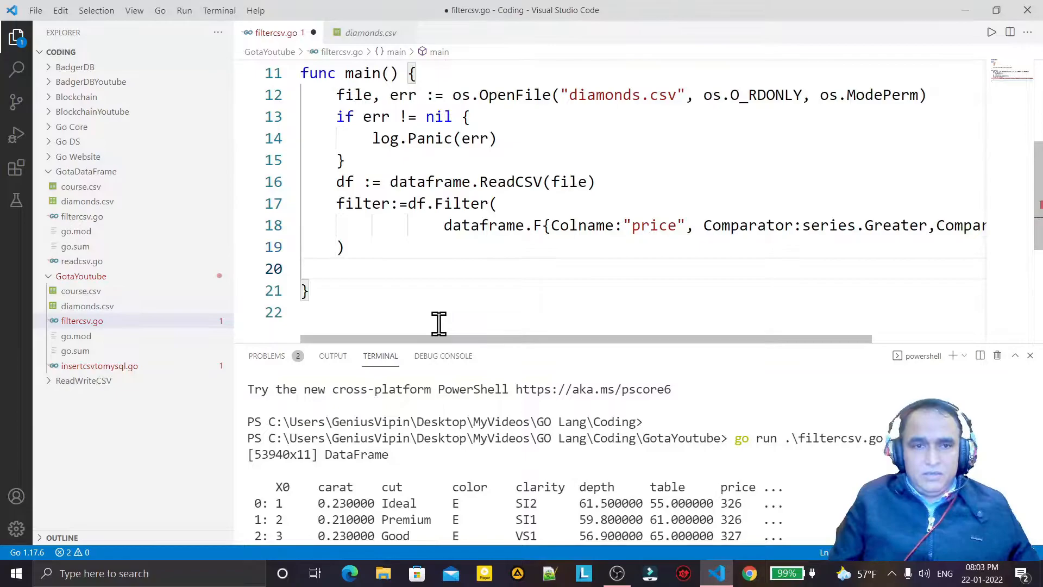
# Add fmt.Println(filter) to print the filtered dataframe.
pyautogui.write('fmt.')
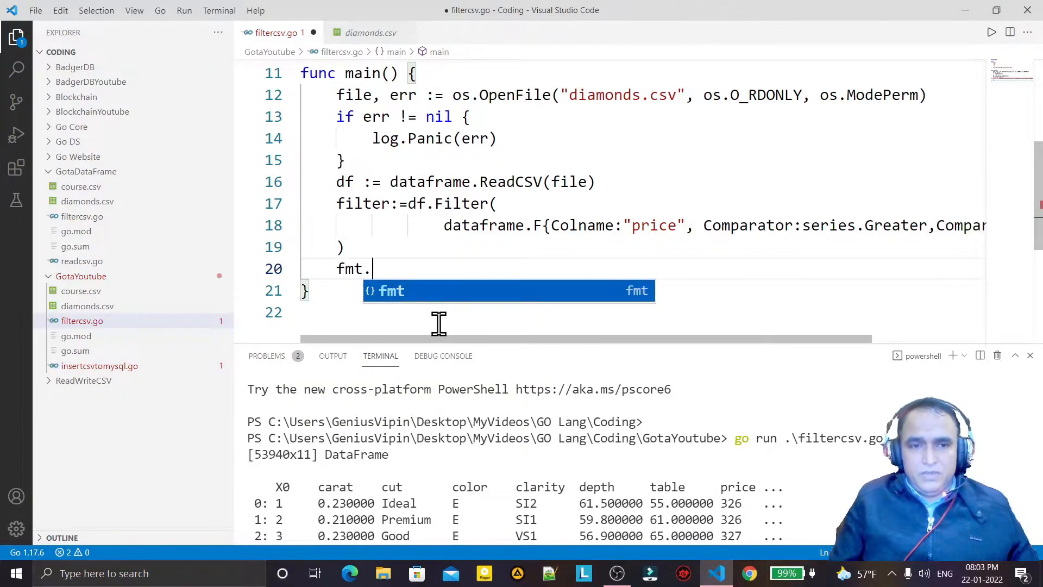
pyautogui.write('Println')
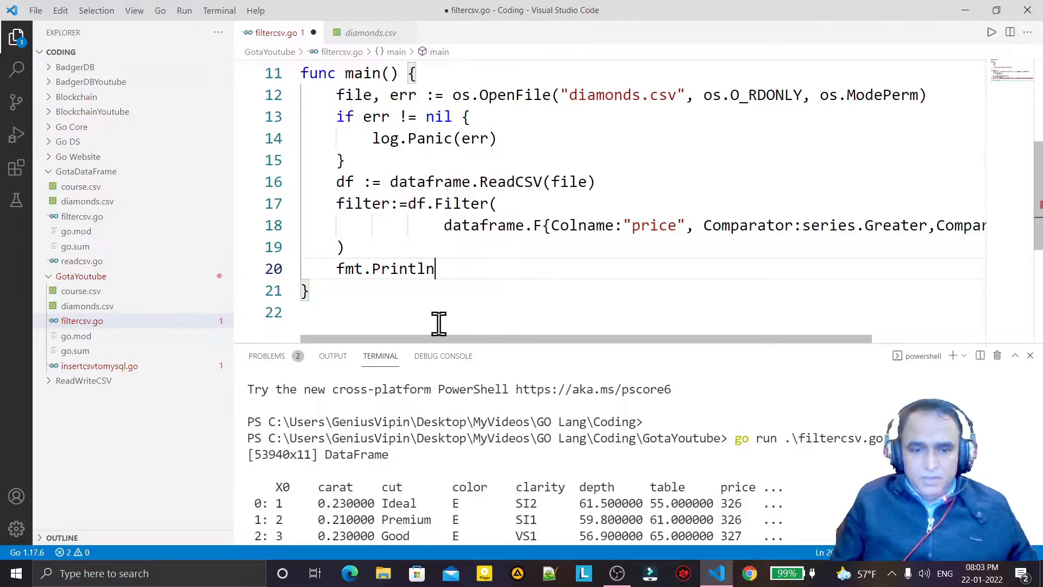
pyautogui.write('(filter')
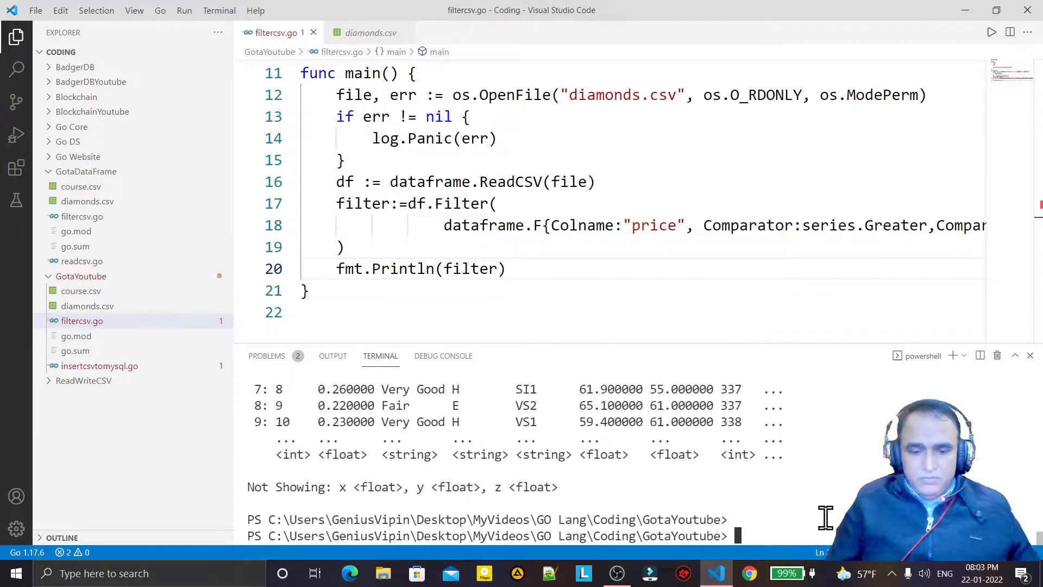
# Run the program, then rename filter to fprice on one corrected line and save.
pyautogui.write('go run .\\filtercsv.go')
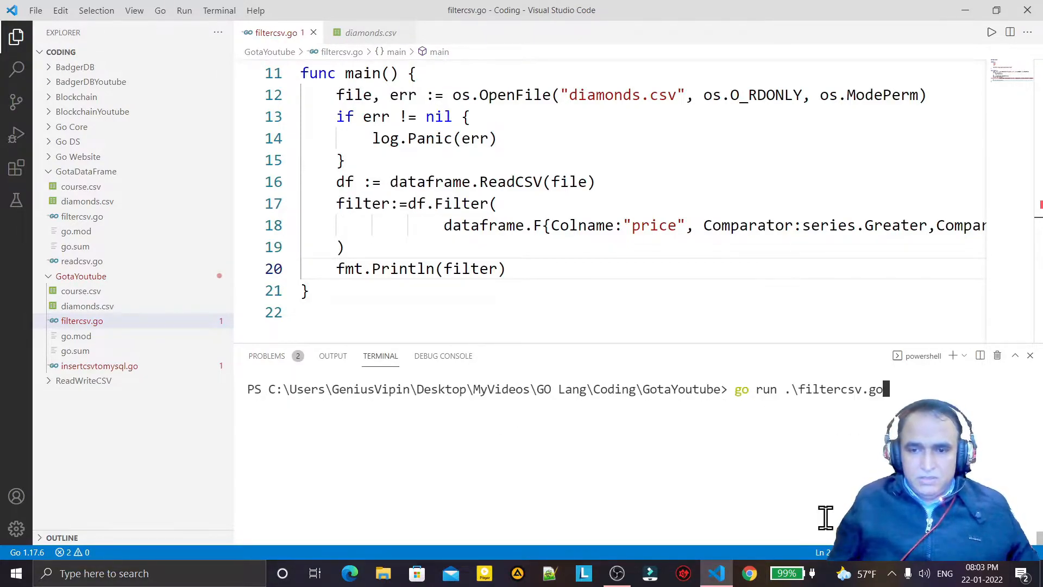
pyautogui.press('Enter')
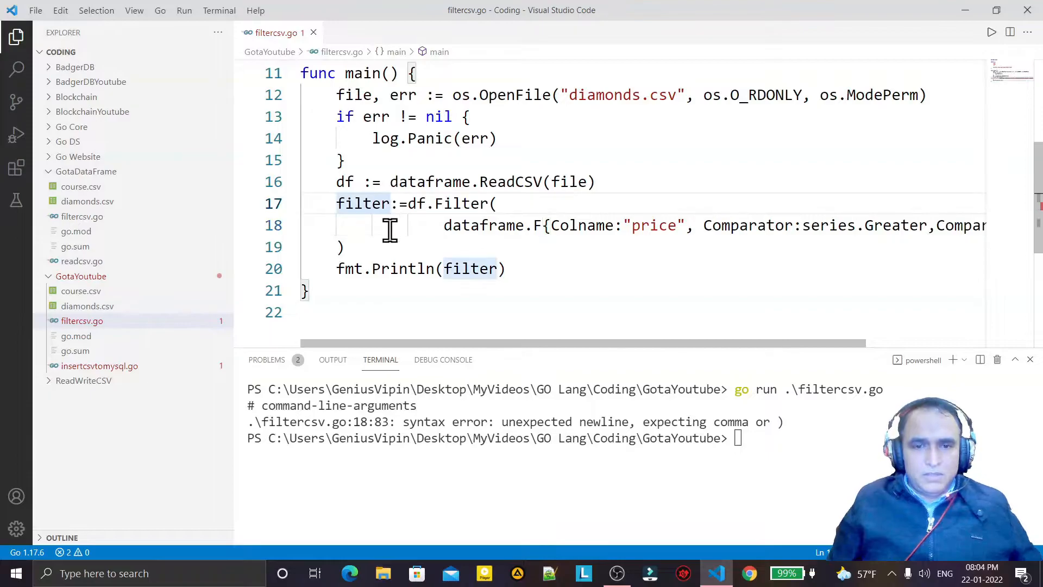
pyautogui.write('fpric')
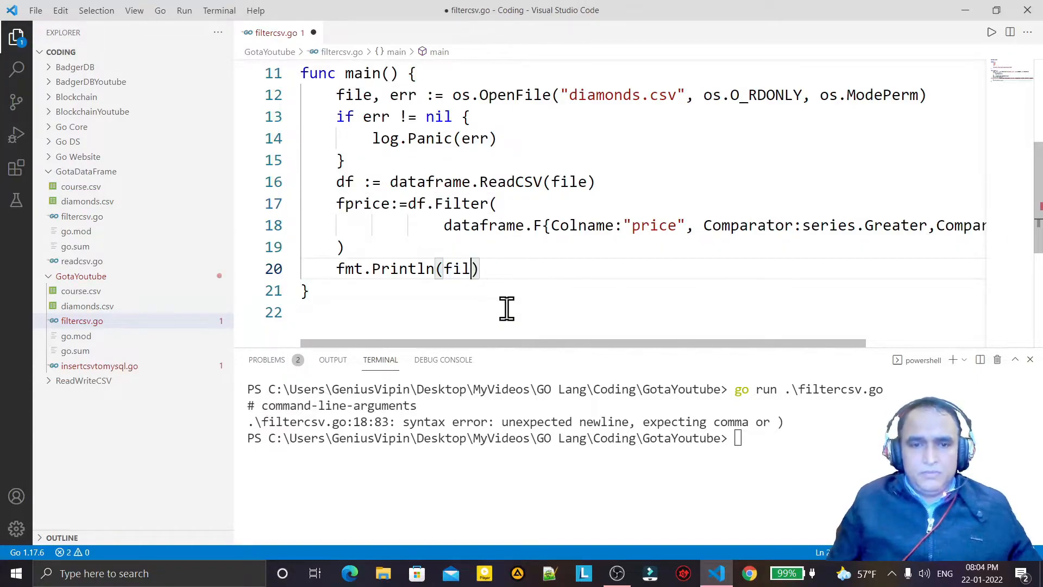
pyautogui.write('price')
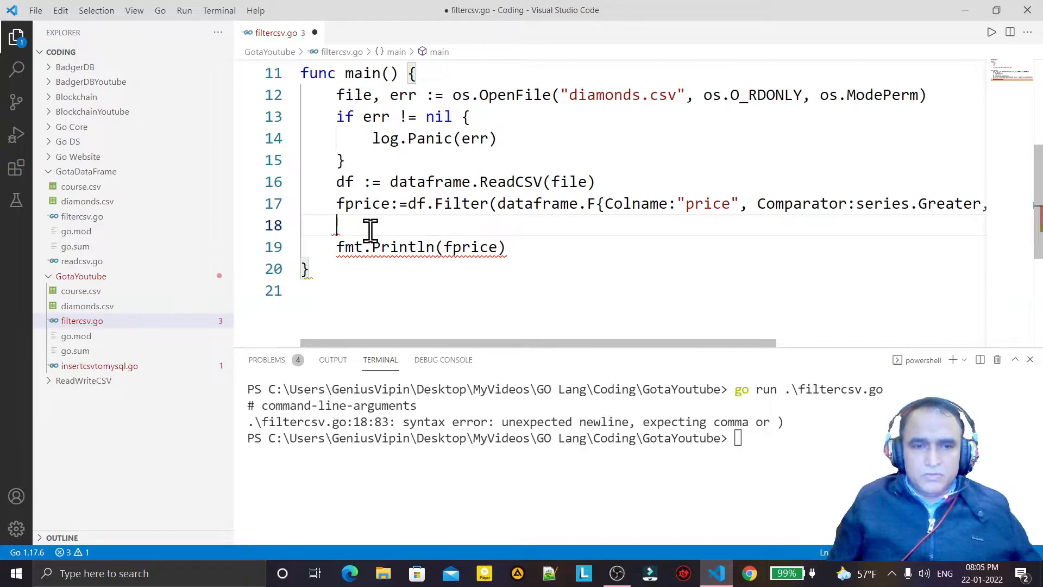
pyautogui.press('ctrl+s')
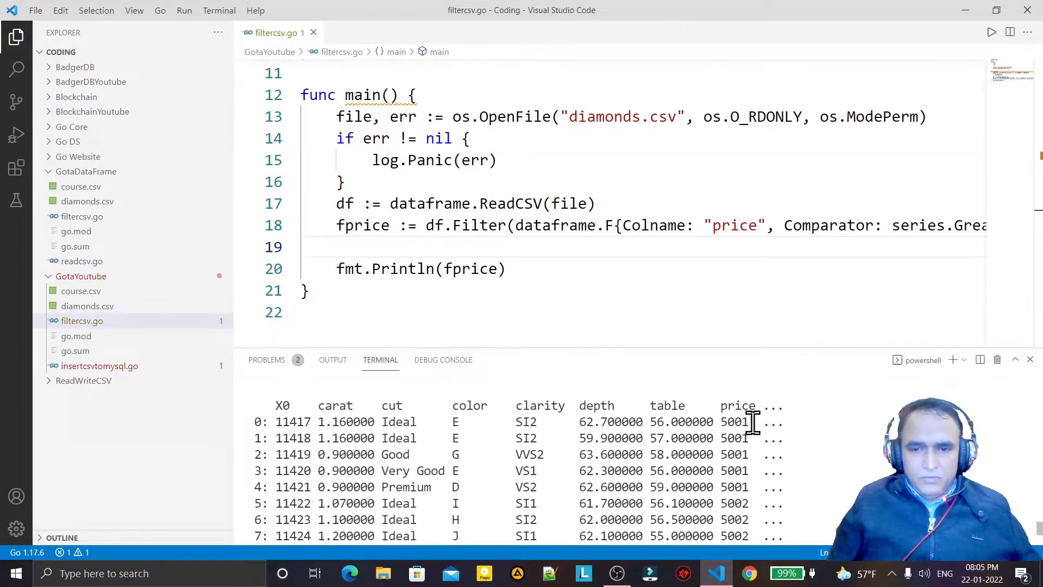
# Change the Comparando threshold from 5000 to 10000, save and rerun for a 5222x11 DataFrame.
pyautogui.doubleClick(733, 421)
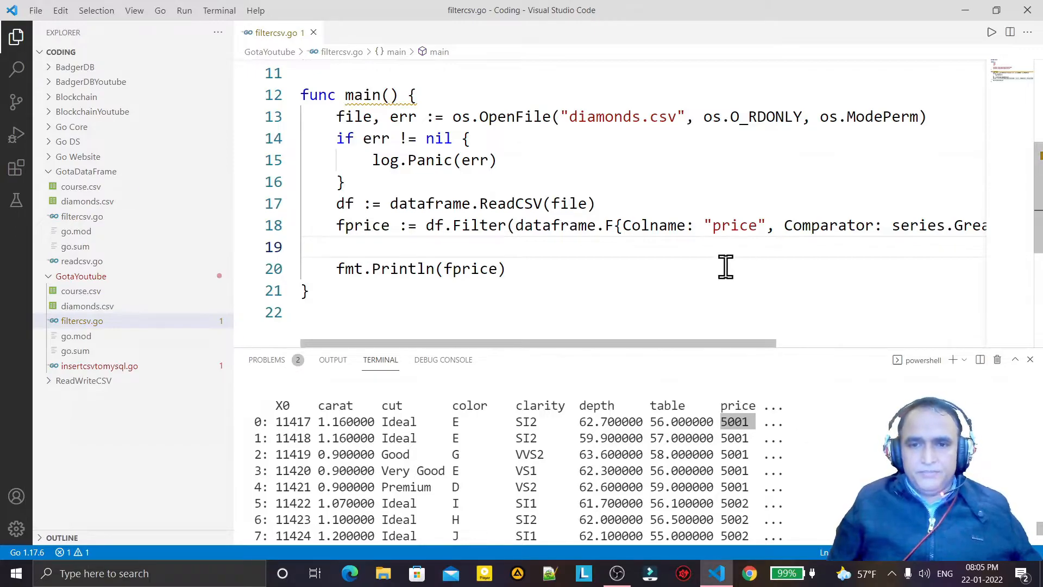
pyautogui.hscroll(3)
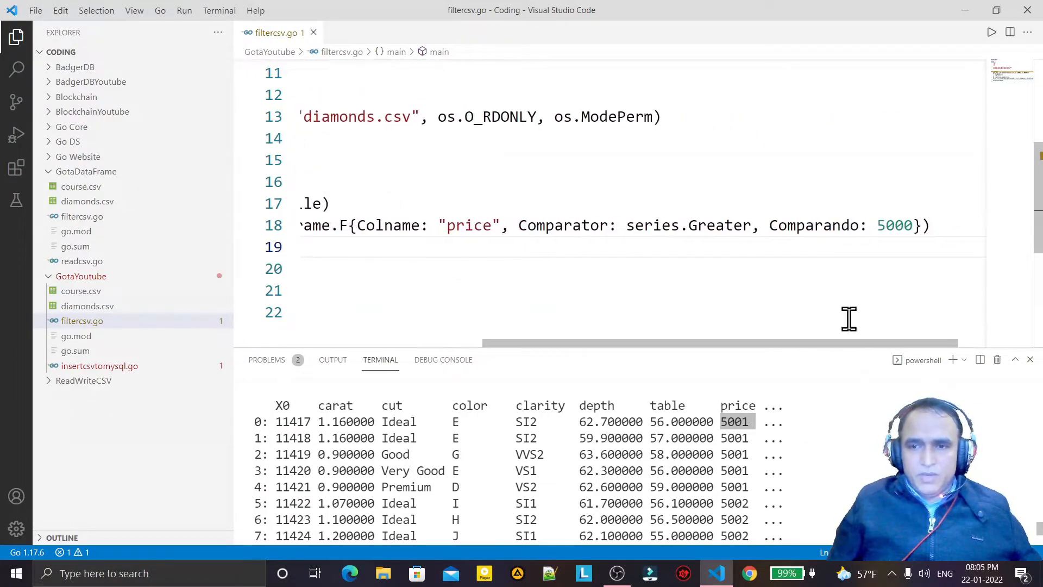
pyautogui.write('0')
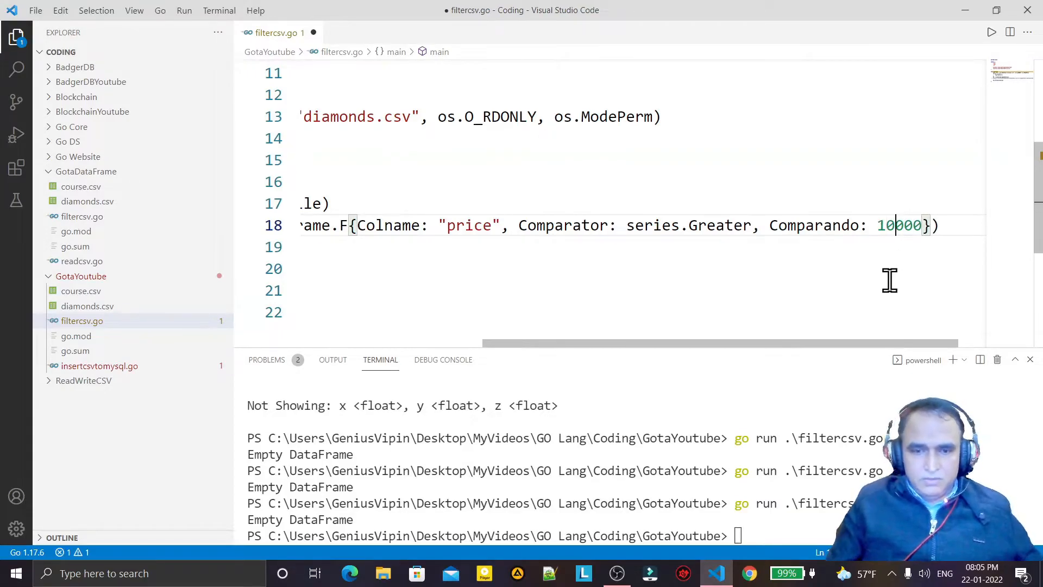
pyautogui.press('ctrl+s')
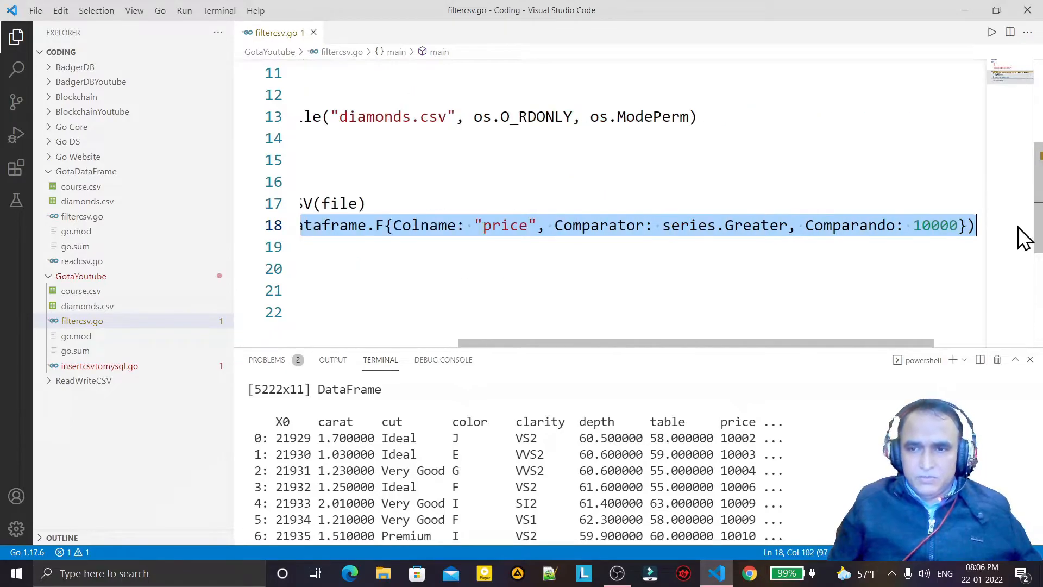
pyautogui.moveTo(649, 372)
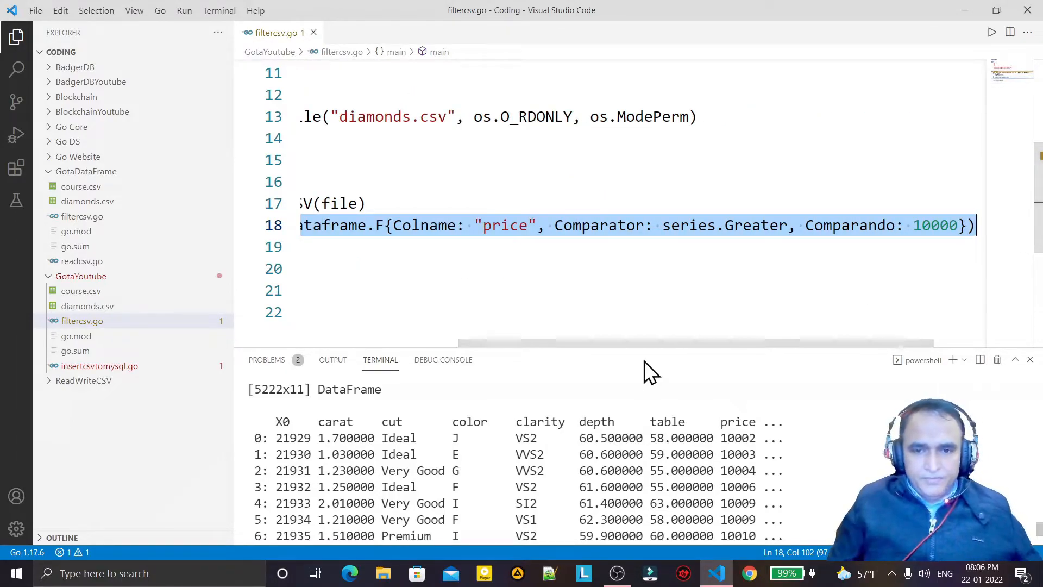
pyautogui.hscroll(-3)
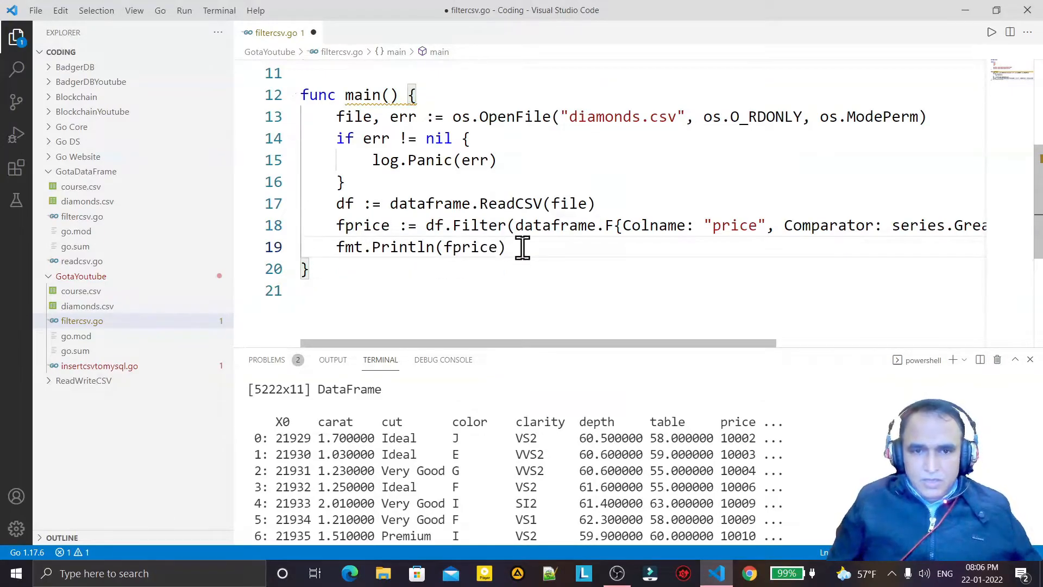
# Duplicate the price filter line as fcut targeting the "cut" column.
pyautogui.write('\\')
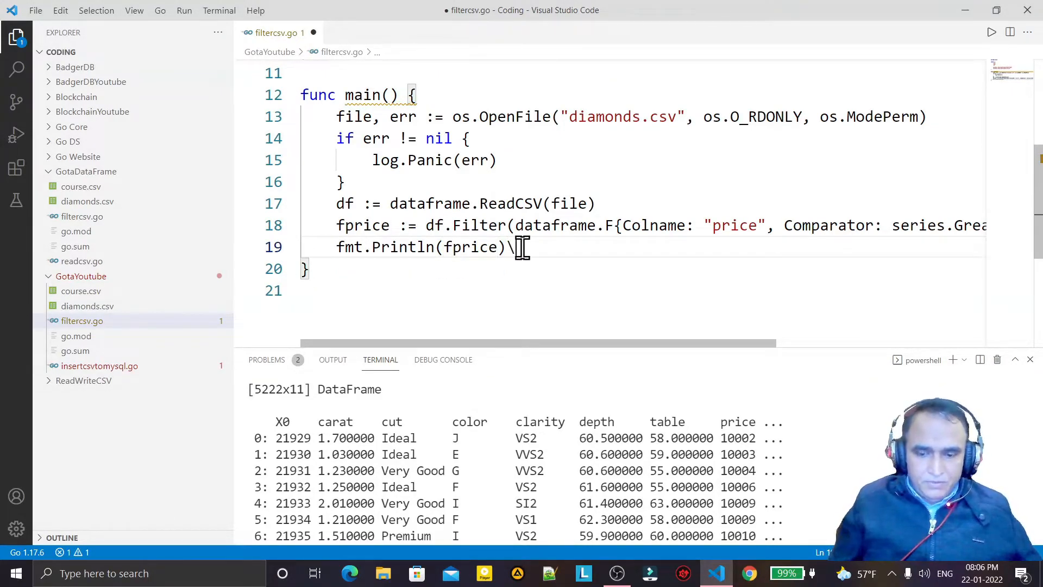
pyautogui.press('Ctrl+f')
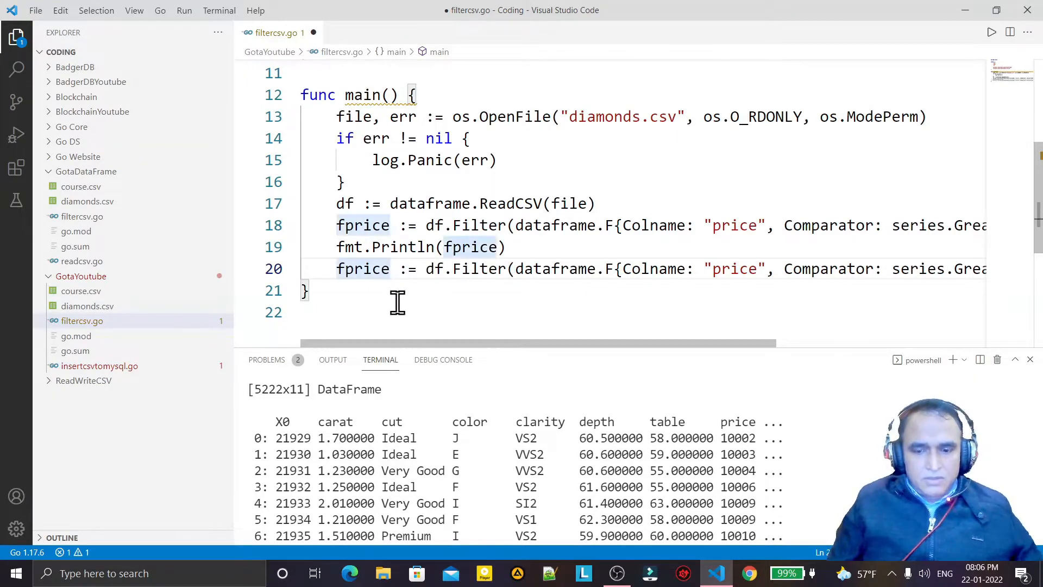
pyautogui.write('fcut')
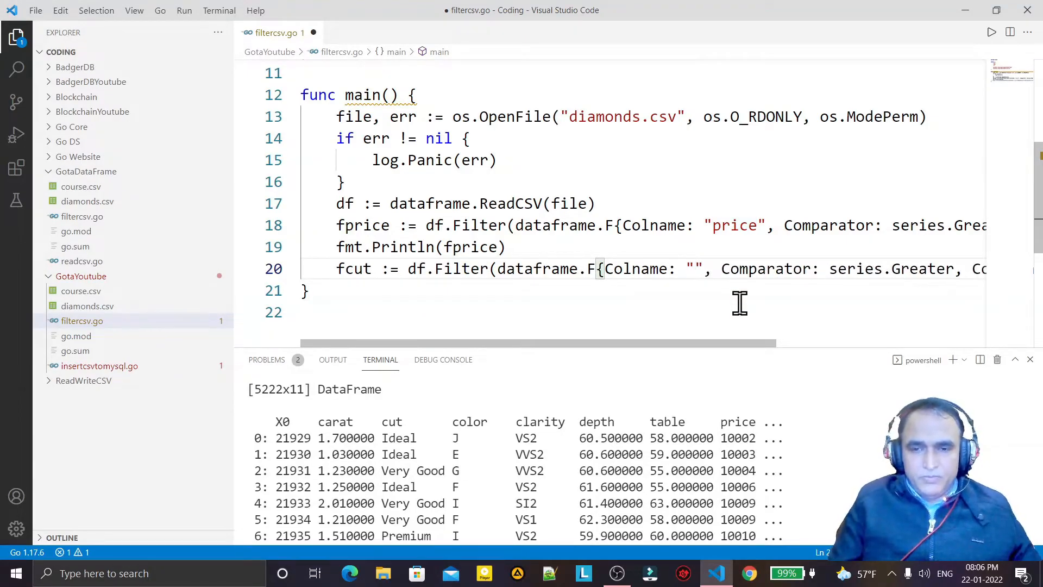
pyautogui.write('cut')
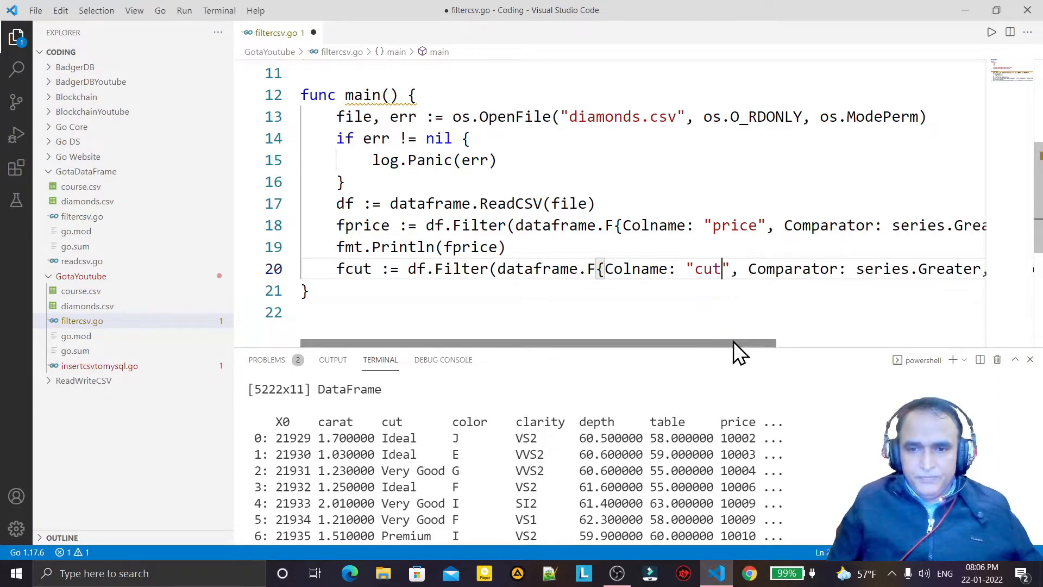
pyautogui.hscroll(3)
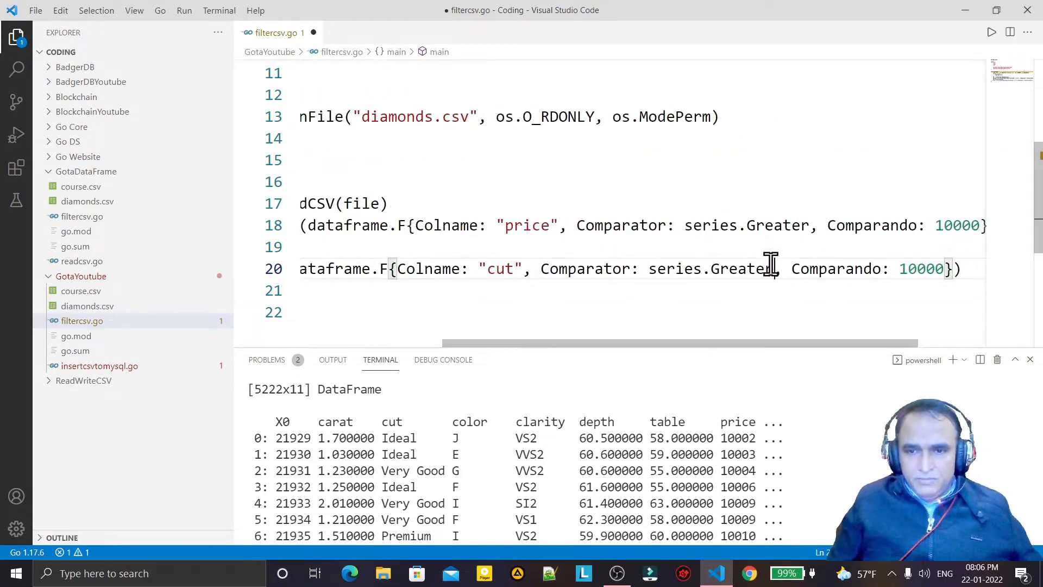
# Change fcut to series.Eq with "Premium" and add fmt.Println(fcut).
pyautogui.write('Eq')
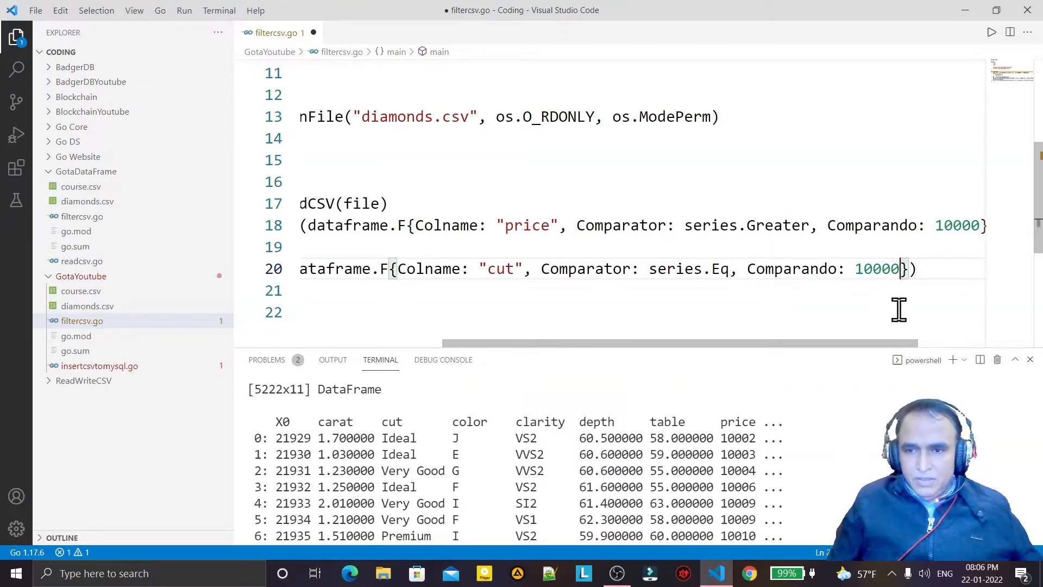
pyautogui.press('BackSpace')
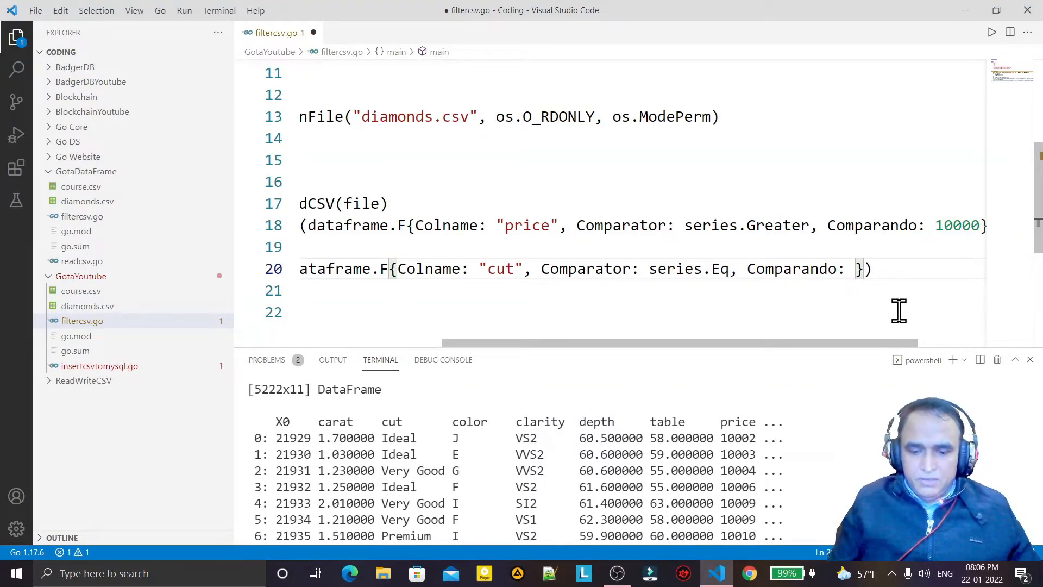
pyautogui.write('""')
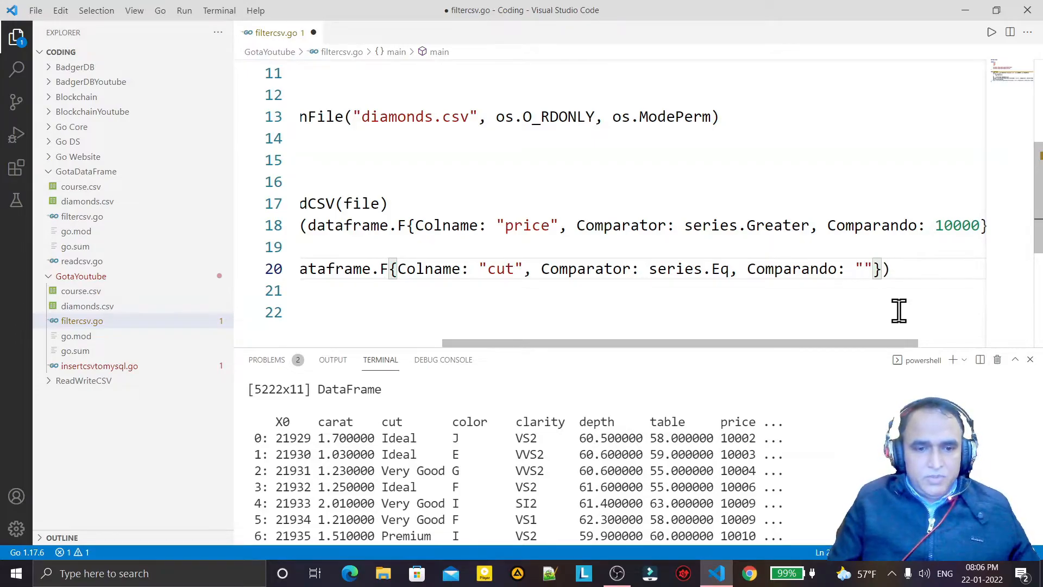
pyautogui.write('Prmium')
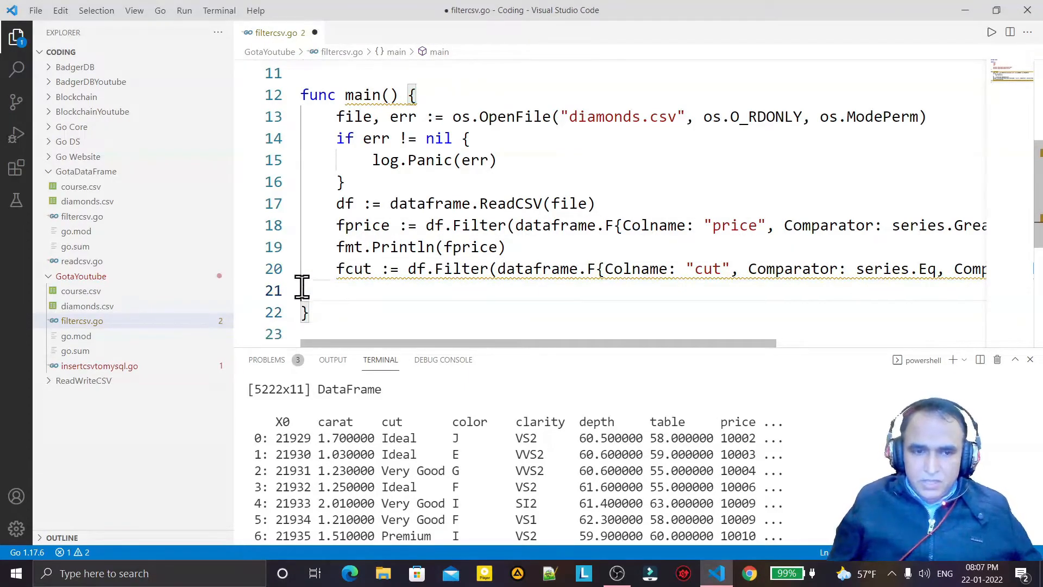
pyautogui.write('fmt.Println(')
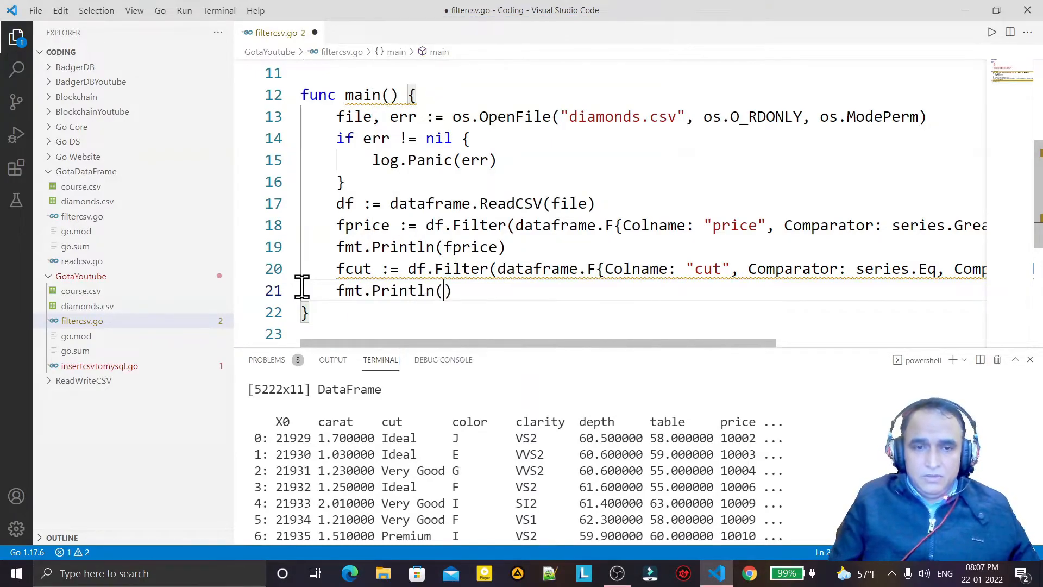
pyautogui.write('fcut')
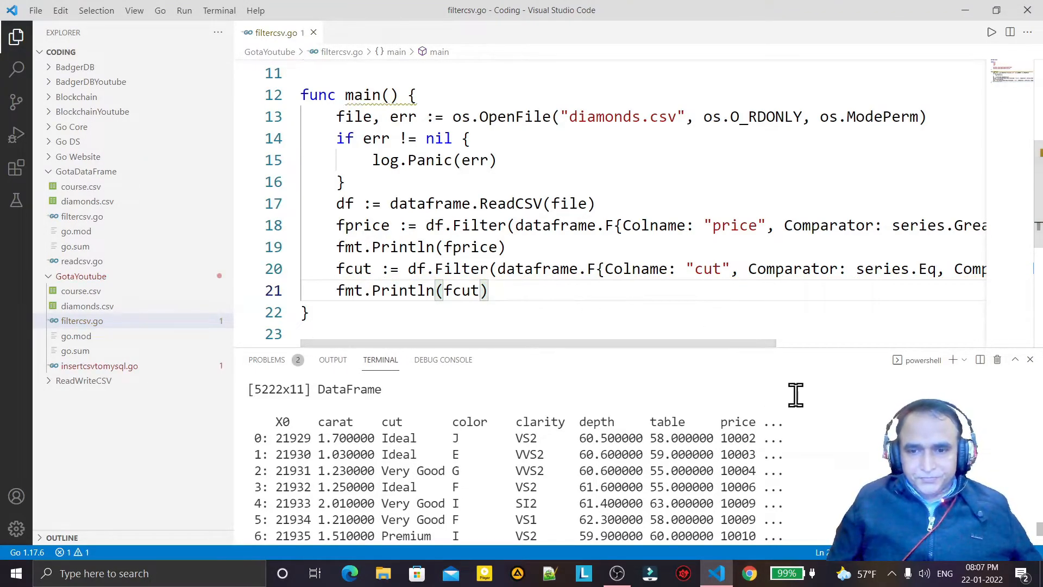
pyautogui.scroll(-3)
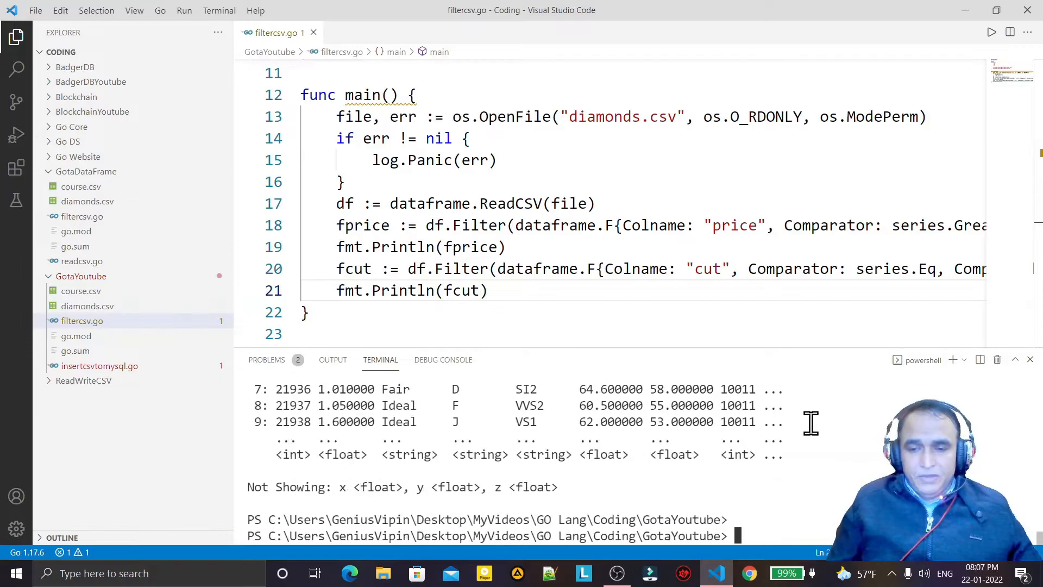
# Run go run .\filtercsv.go and scroll through the 13791x11 Premium-cut output.
pyautogui.write('go run .\\filtercsv.go')
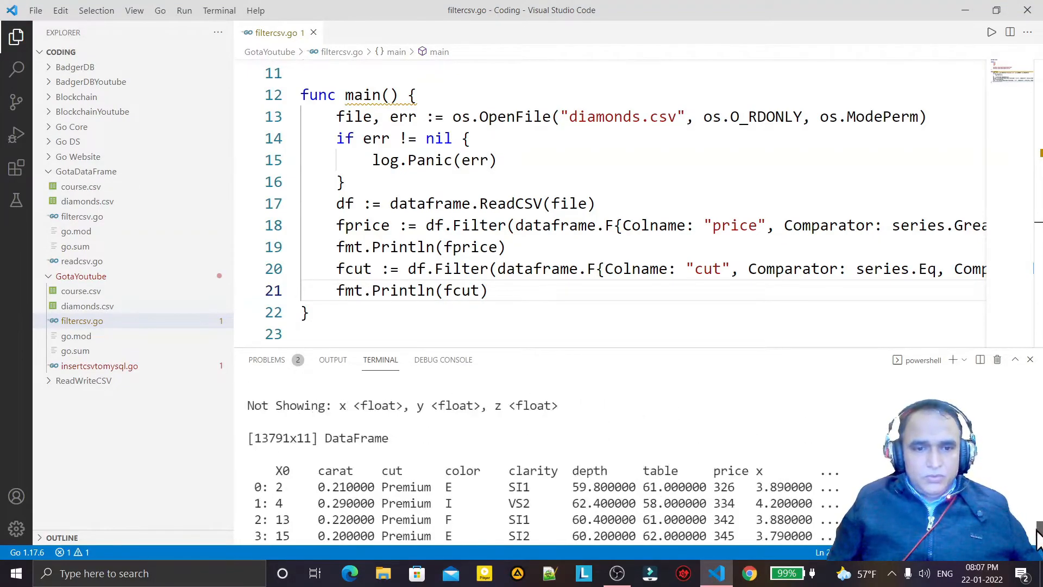
pyautogui.scroll(-3)
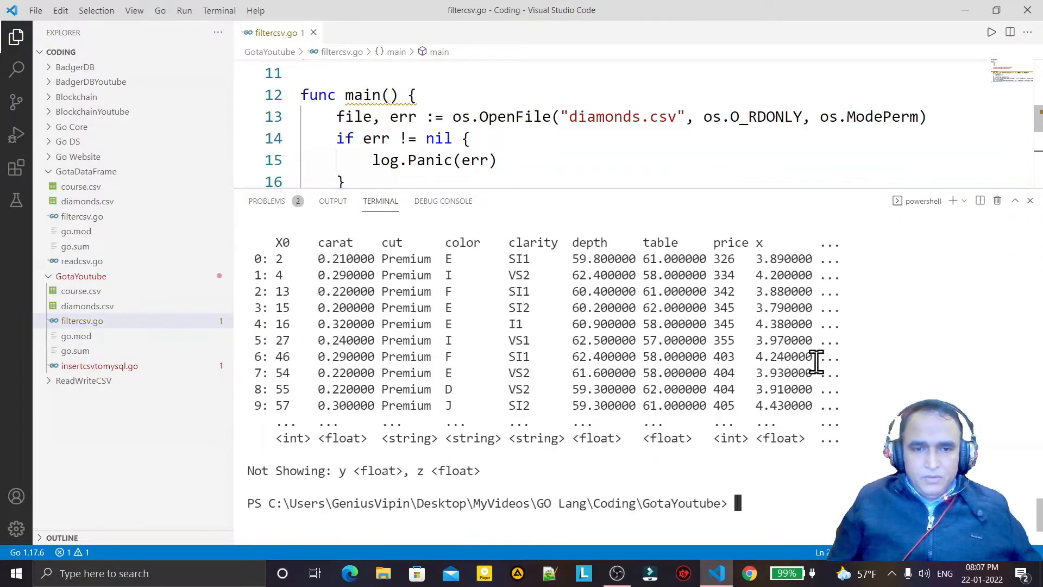
pyautogui.moveTo(376, 260)
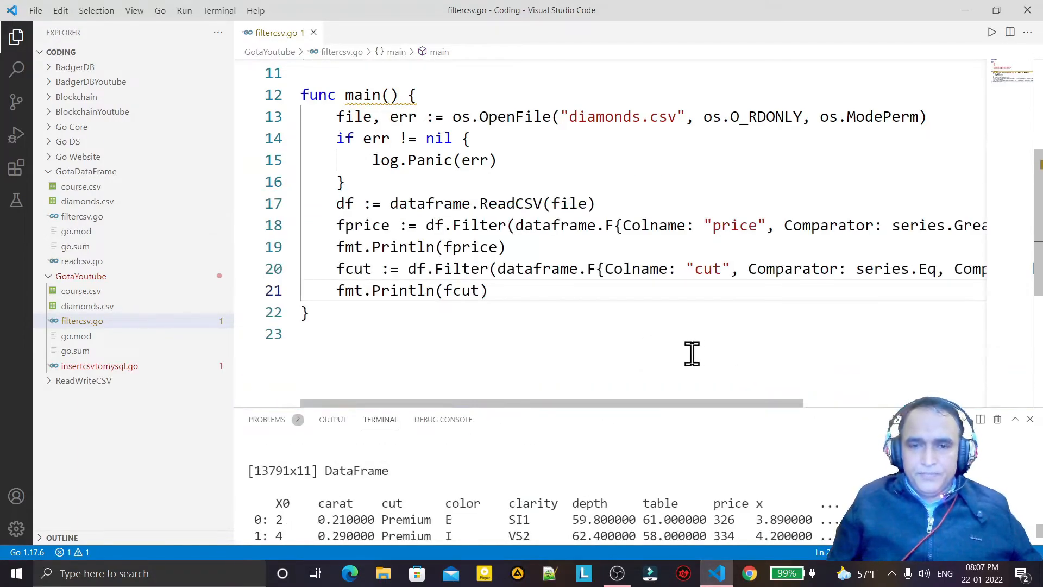
pyautogui.hscroll(3)
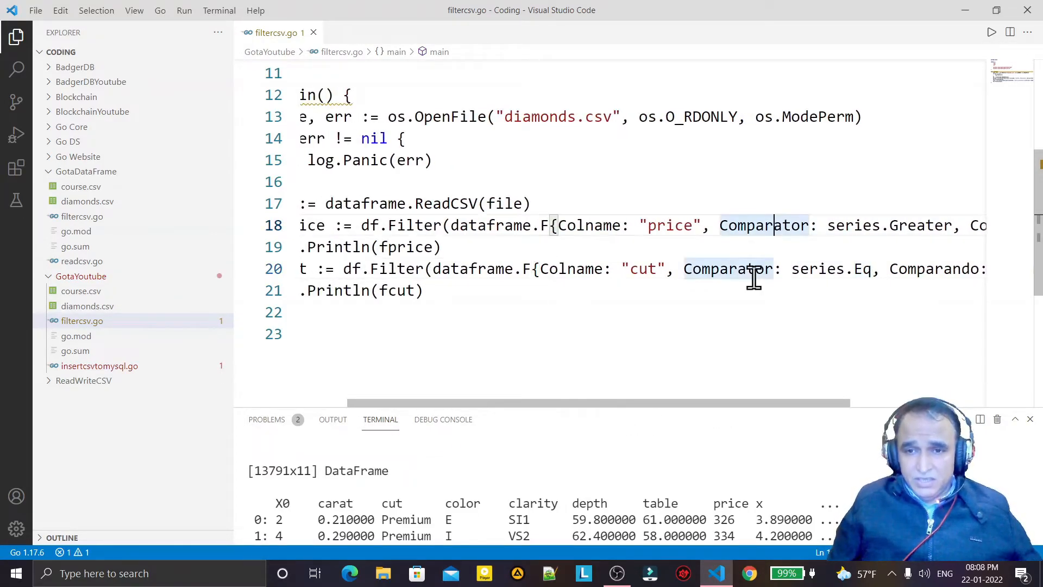
pyautogui.hscroll(3)
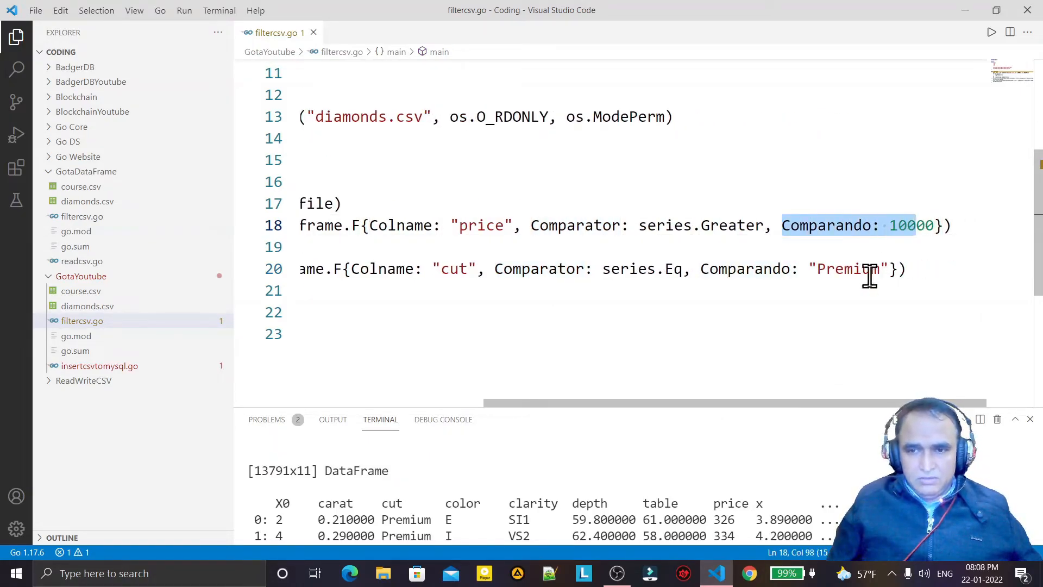
pyautogui.hscroll(-3)
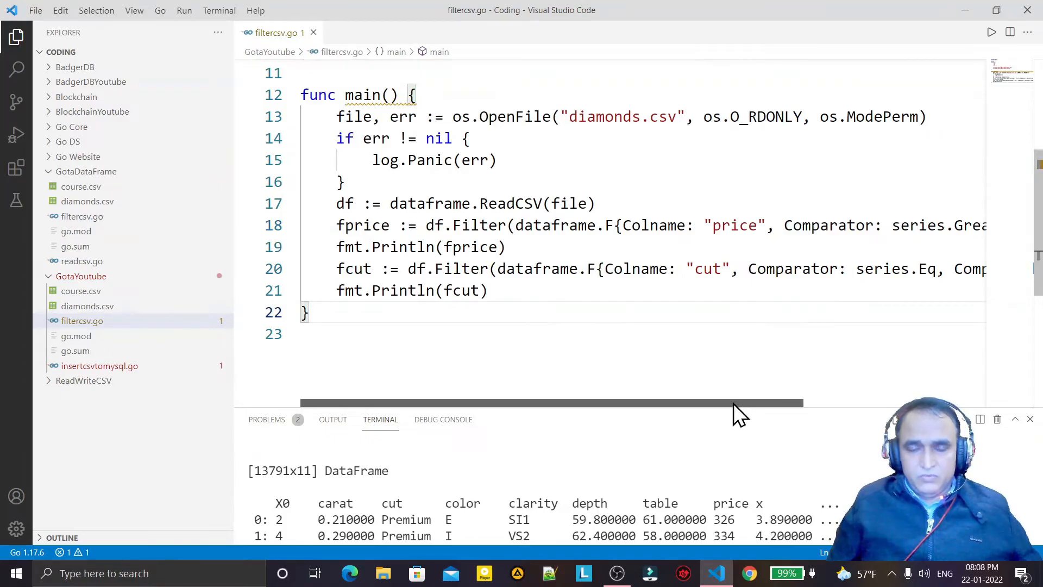
pyautogui.moveTo(629, 225); pyautogui.dragTo(762, 225)
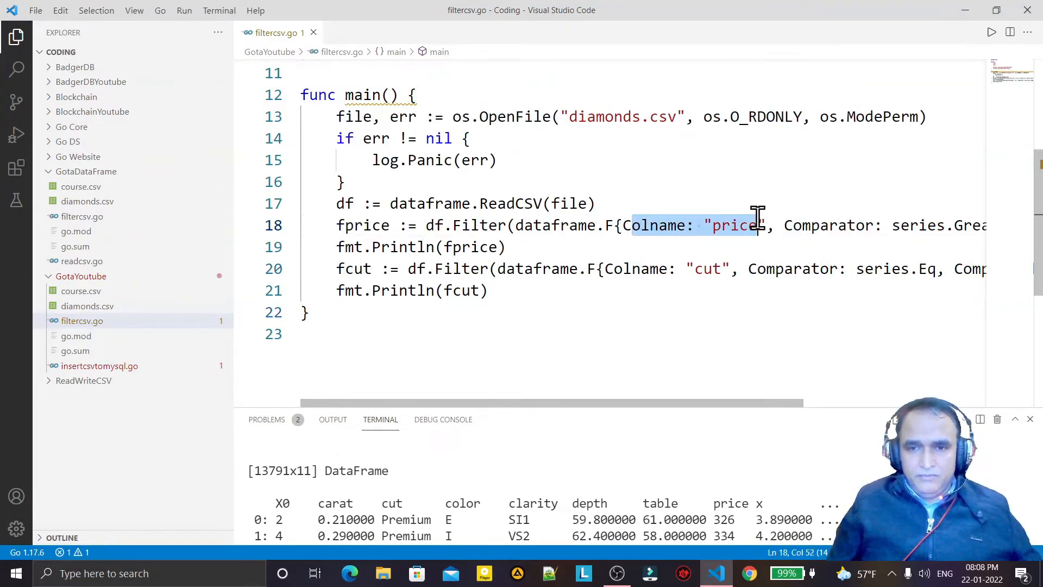
pyautogui.click(707, 268)
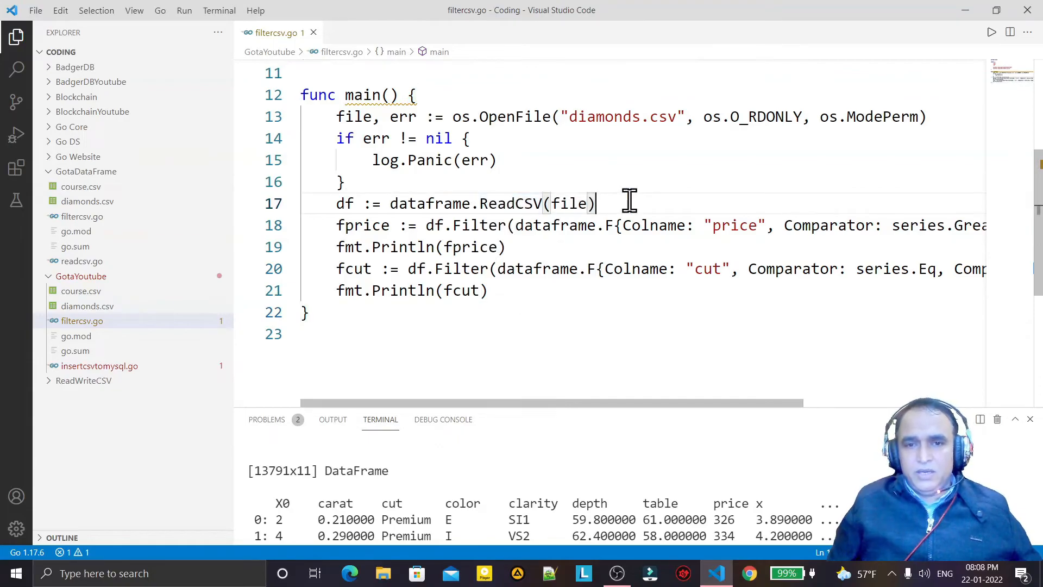
pyautogui.moveTo(629, 324)
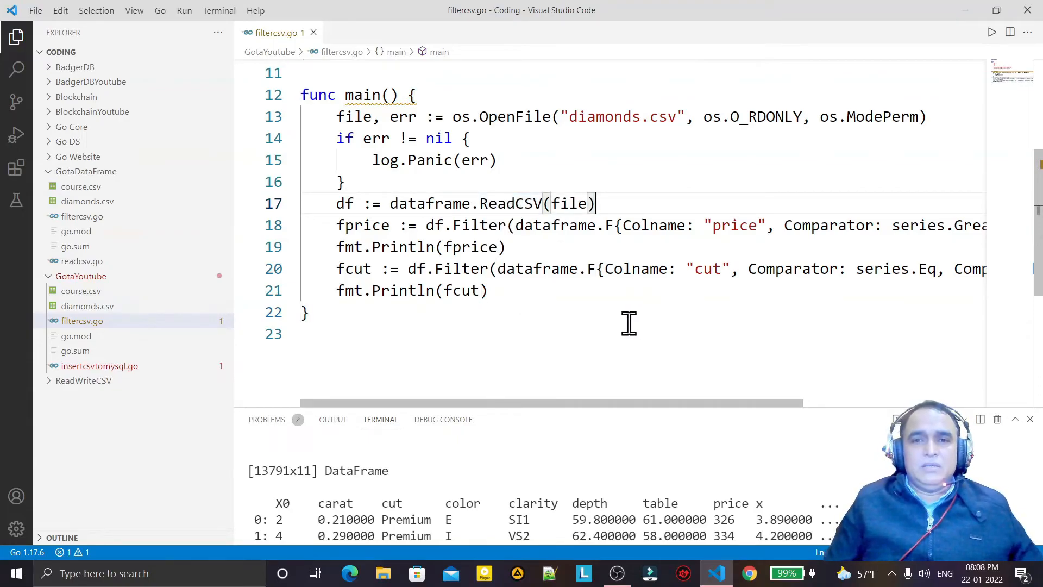